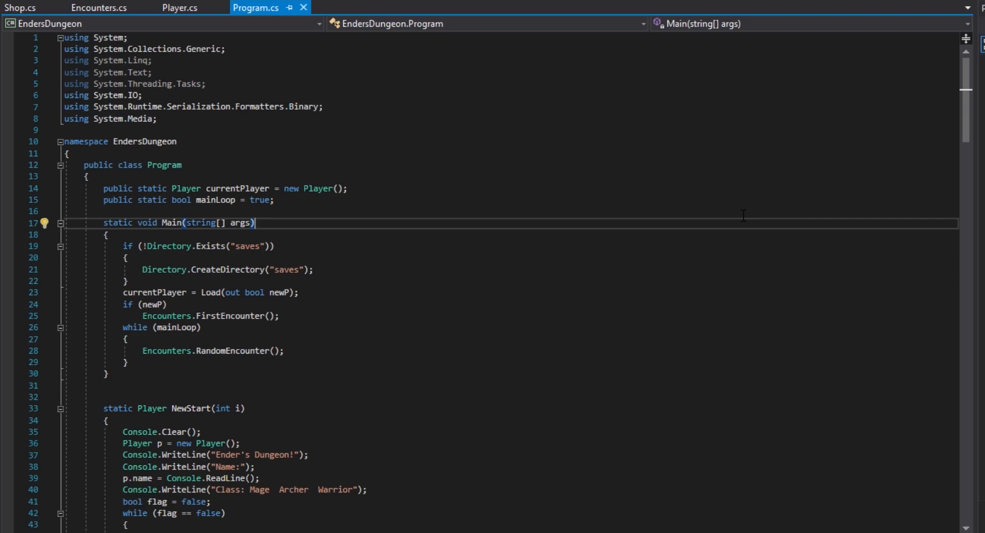
{"action": "mouse_move", "coordinate": [610, 233]}
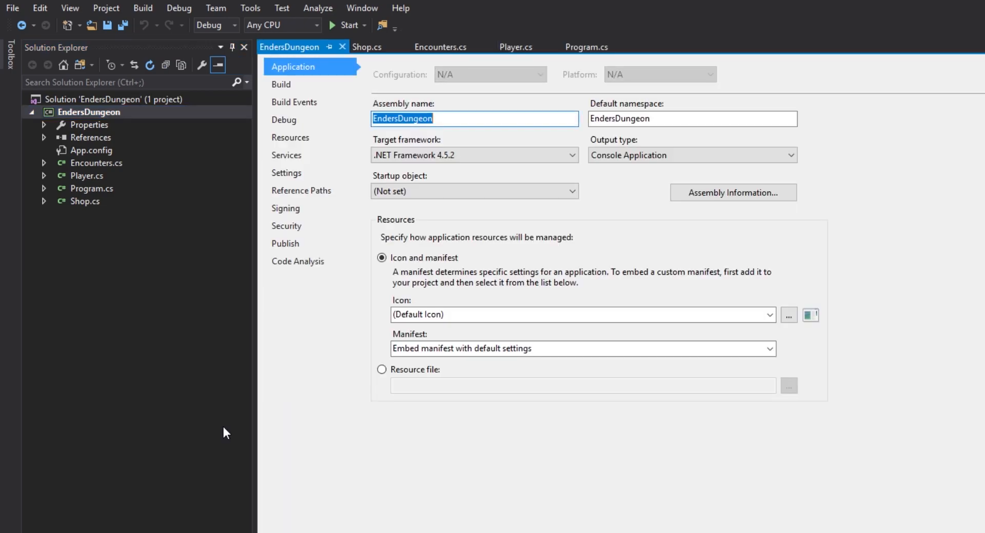
{"action": "mouse_move", "coordinate": [318, 36]}
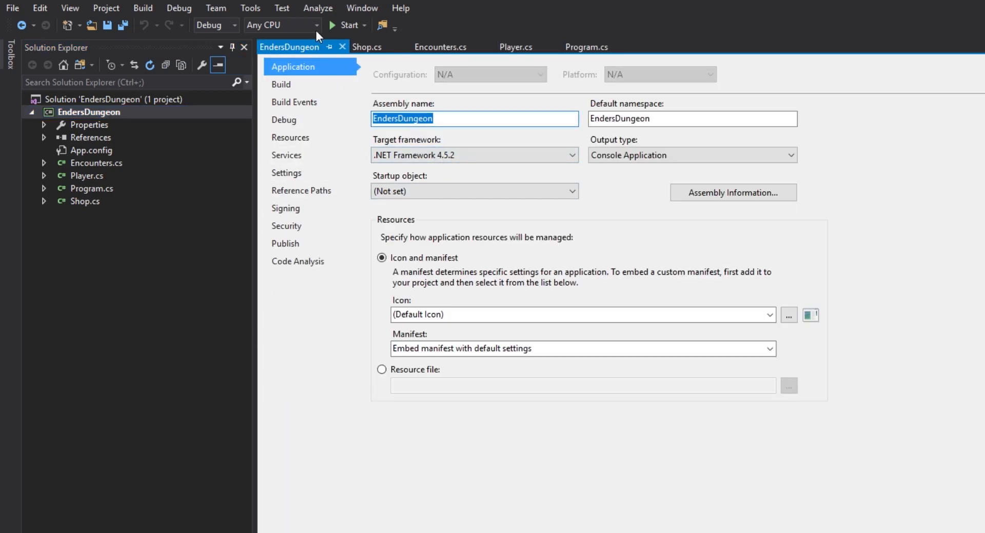
{"action": "mouse_move", "coordinate": [748, 234]}
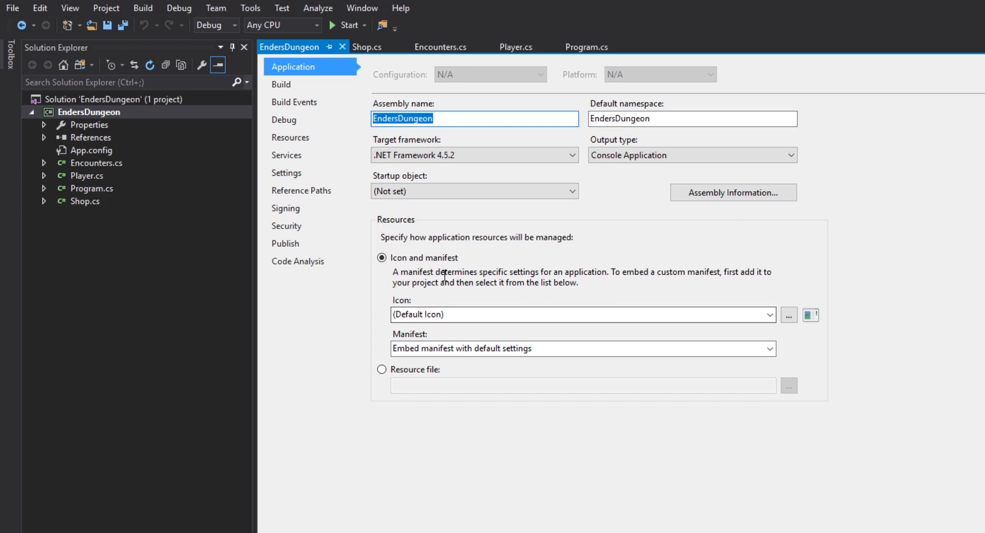
{"action": "mouse_move", "coordinate": [493, 253]}
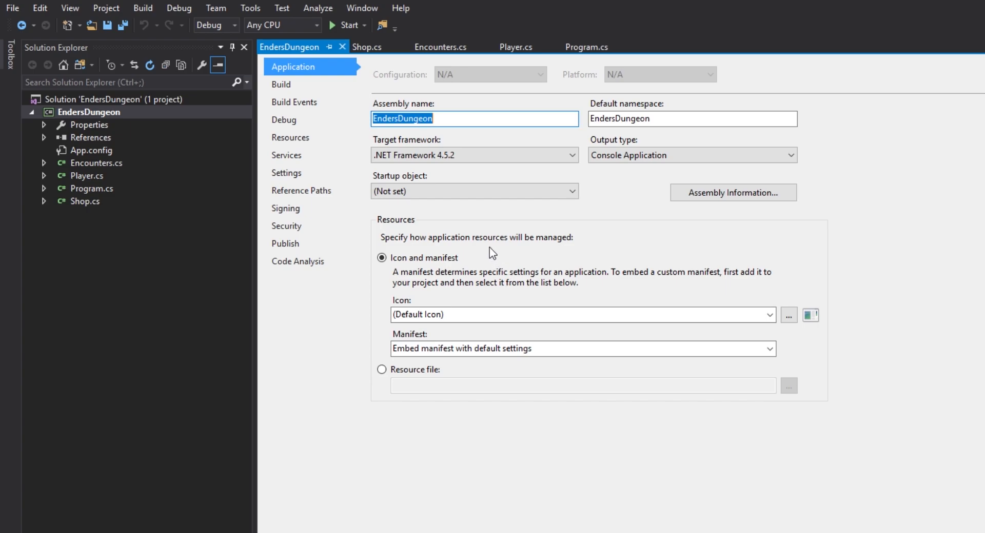
{"action": "mouse_move", "coordinate": [577, 262]}
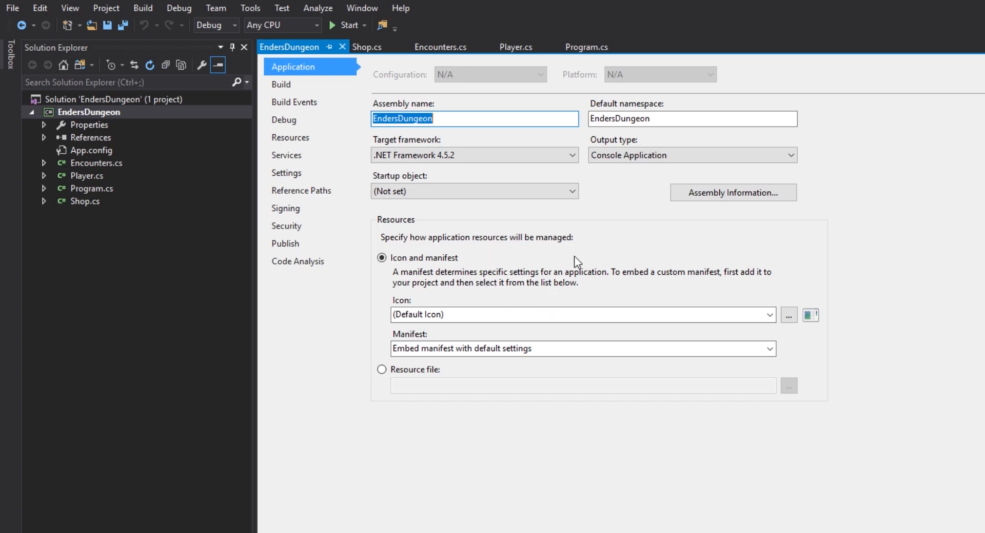
{"action": "mouse_move", "coordinate": [789, 315]}
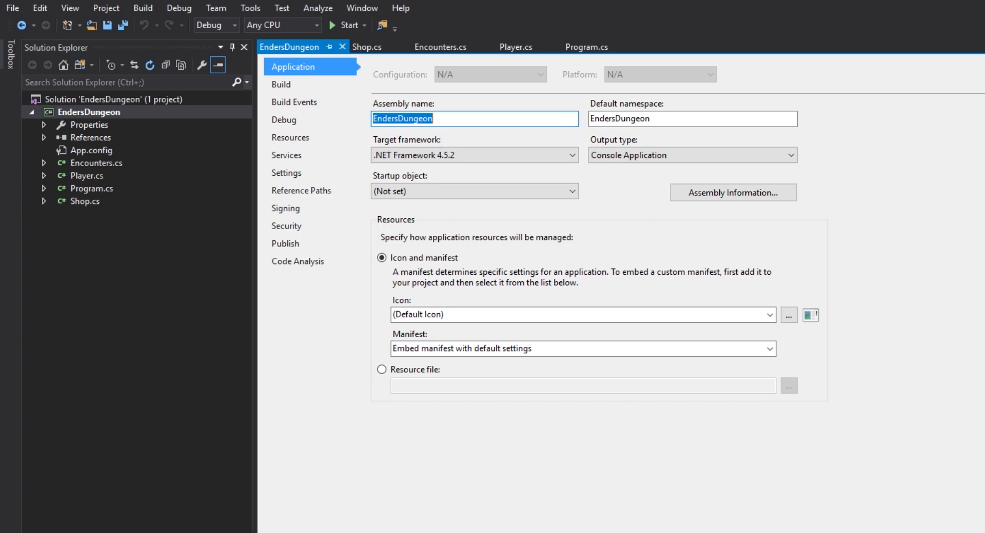
{"action": "mouse_move", "coordinate": [837, 290]}
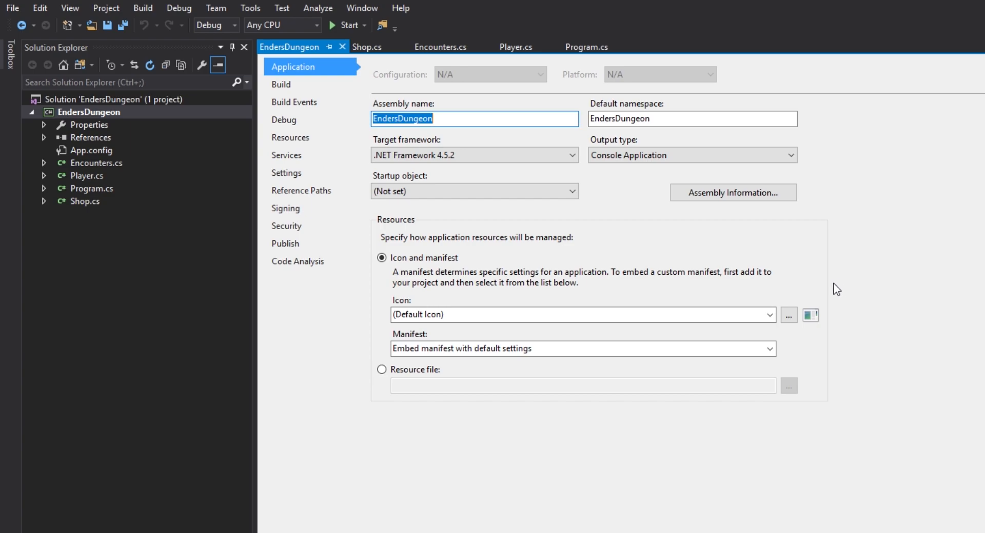
{"action": "mouse_move", "coordinate": [972, 322]}
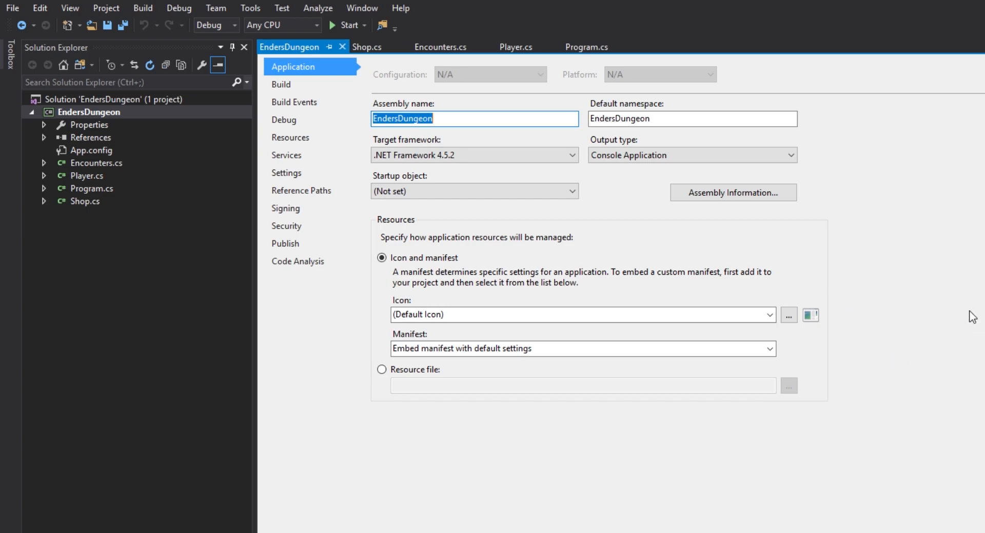
{"action": "mouse_move", "coordinate": [858, 353]}
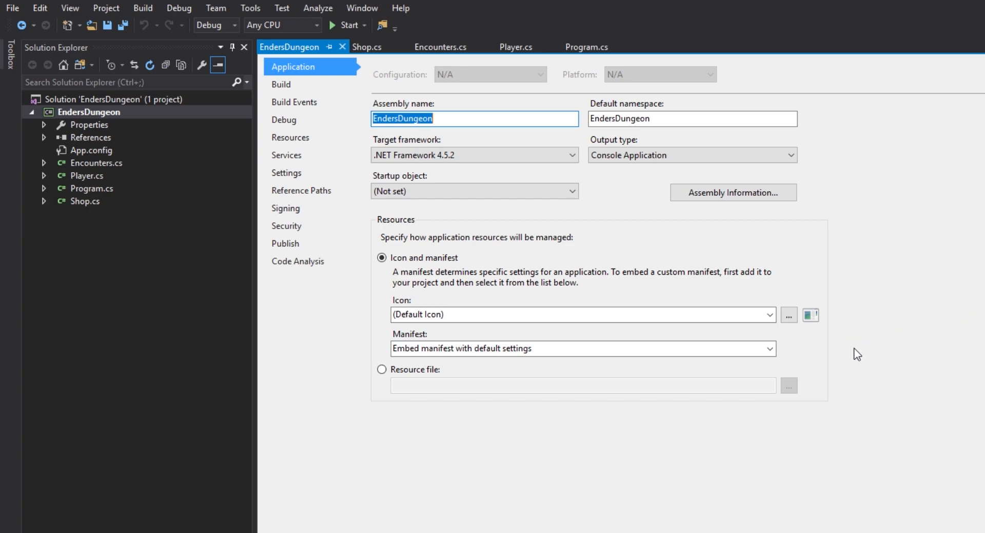
{"action": "mouse_move", "coordinate": [957, 292]}
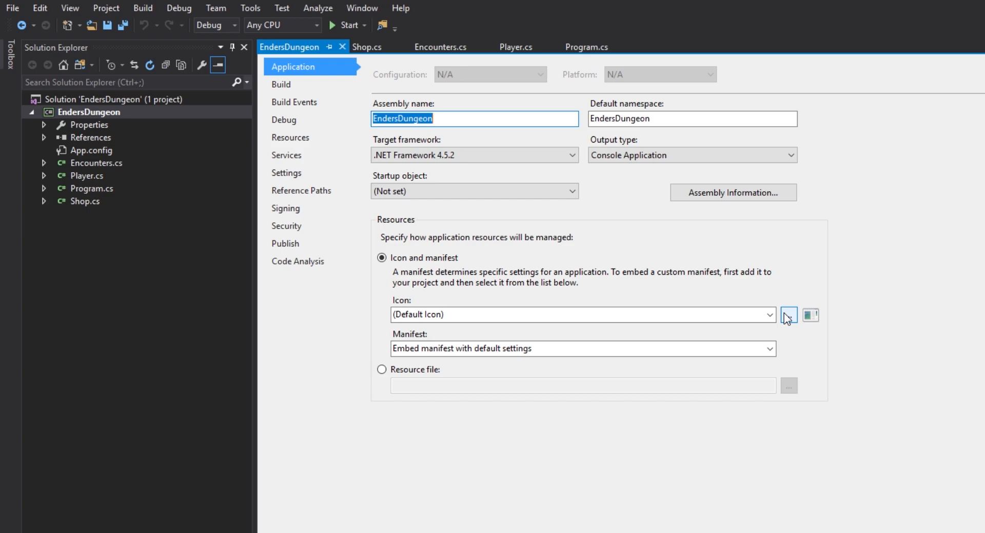
{"action": "mouse_move", "coordinate": [789, 320]}
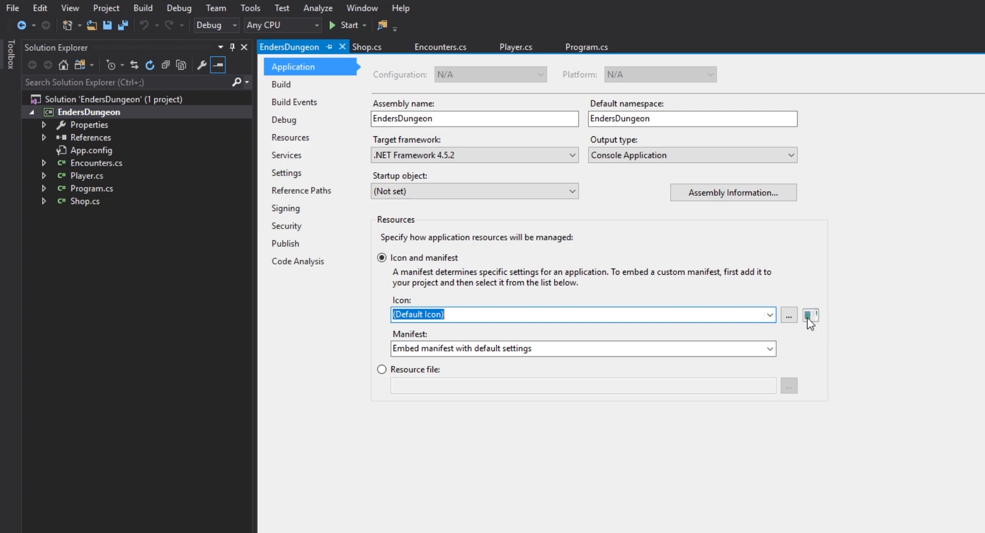
{"action": "mouse_move", "coordinate": [883, 264]}
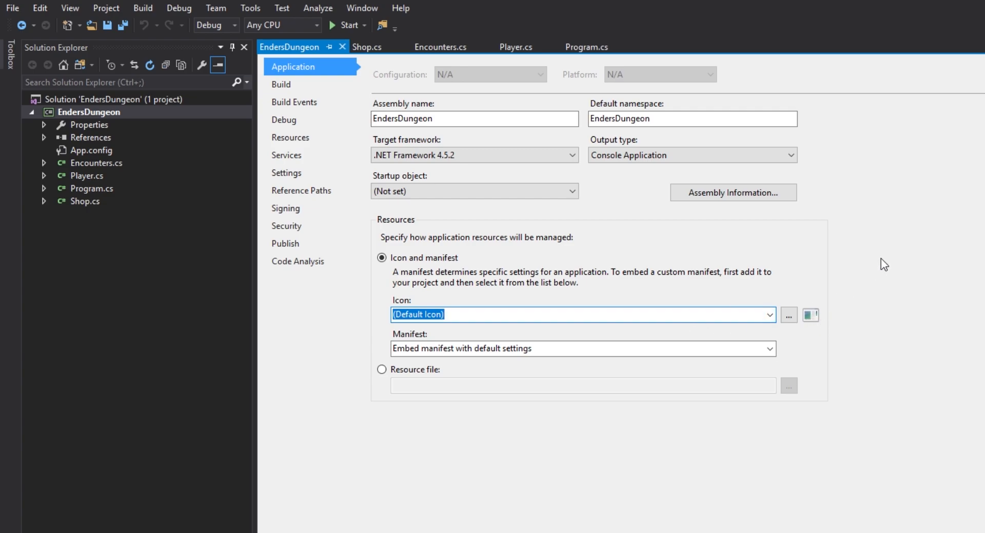
{"action": "mouse_move", "coordinate": [912, 339]}
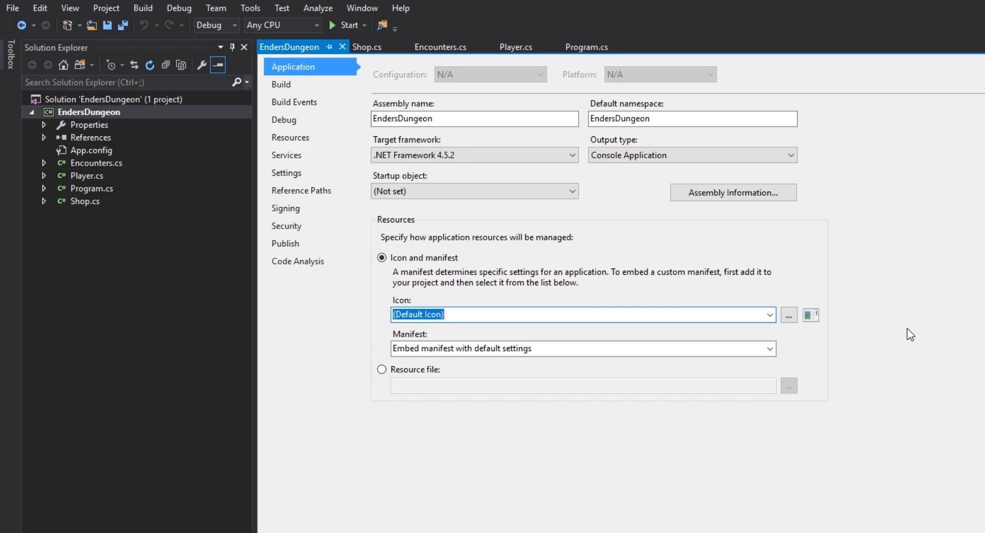
{"action": "mouse_move", "coordinate": [942, 270]}
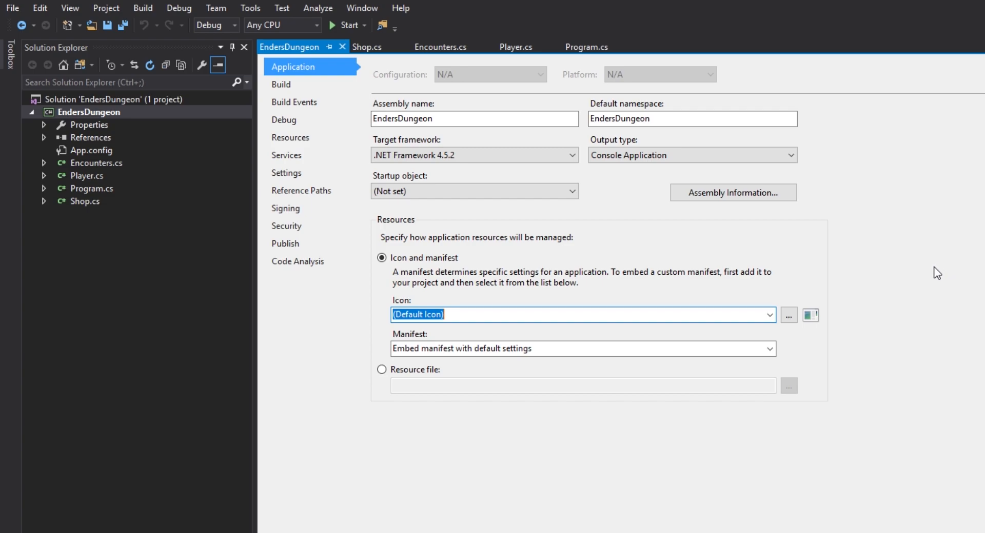
{"action": "mouse_move", "coordinate": [930, 273]}
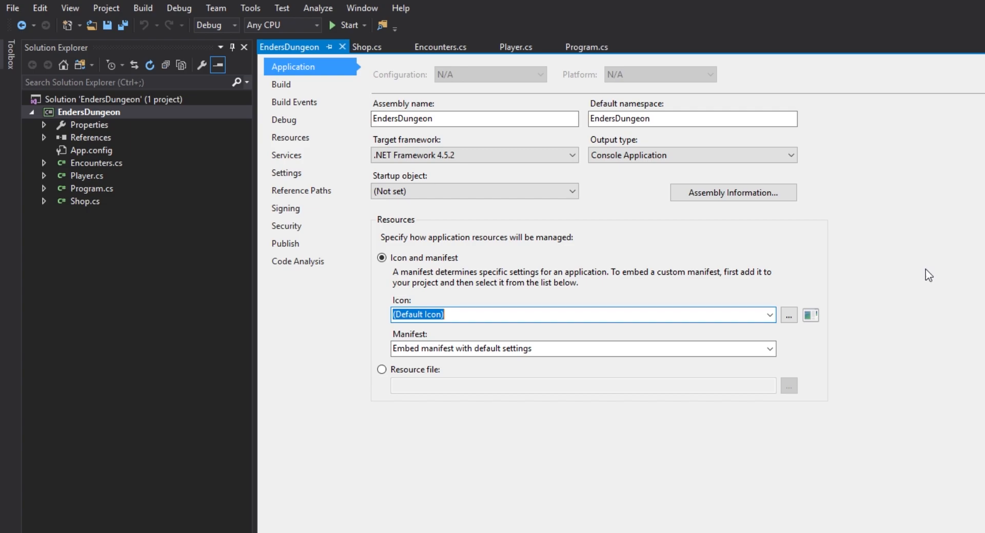
{"action": "mouse_move", "coordinate": [835, 328]}
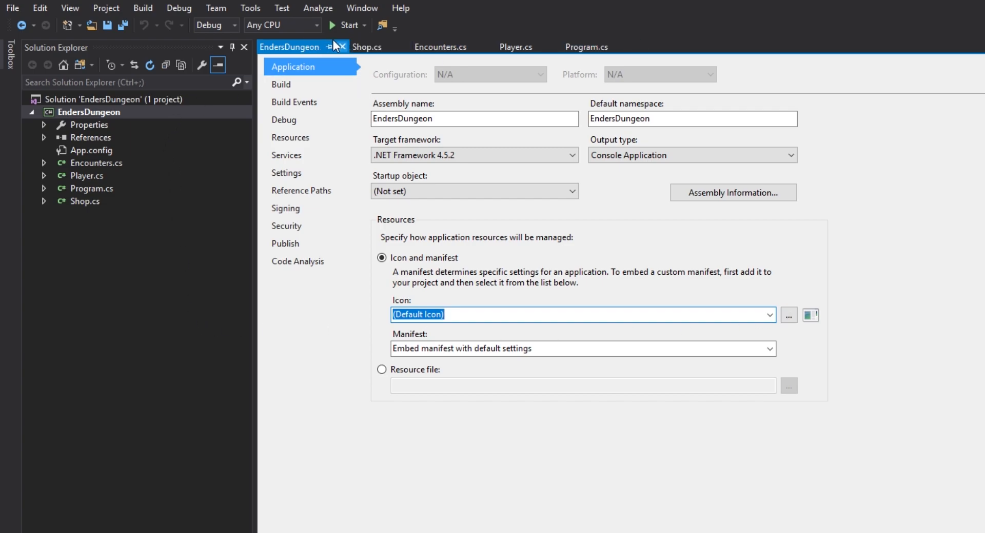
Close the EndersDungeon properties page and build the solution, reporting it up to date.
{"action": "left_click", "coordinate": [494, 46]}
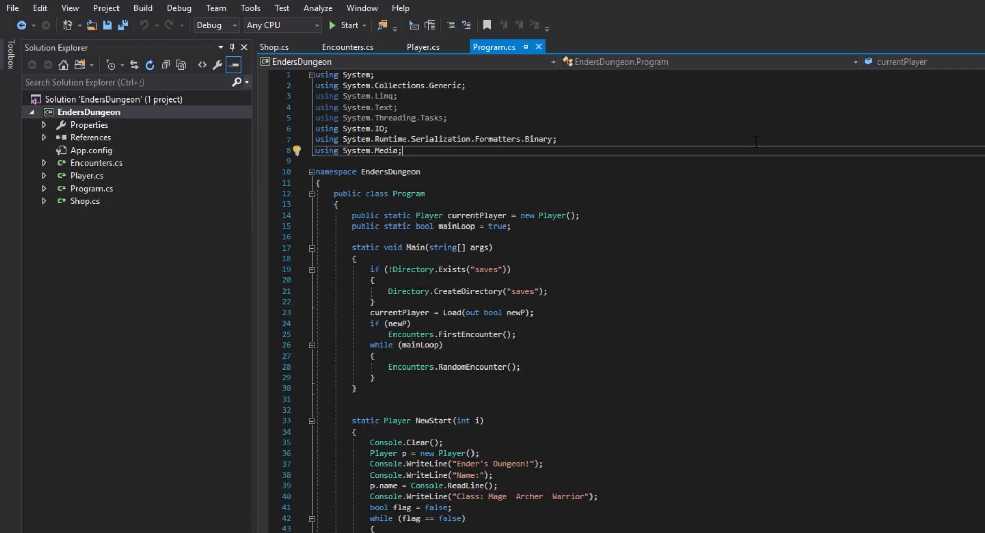
{"action": "mouse_move", "coordinate": [143, 7]}
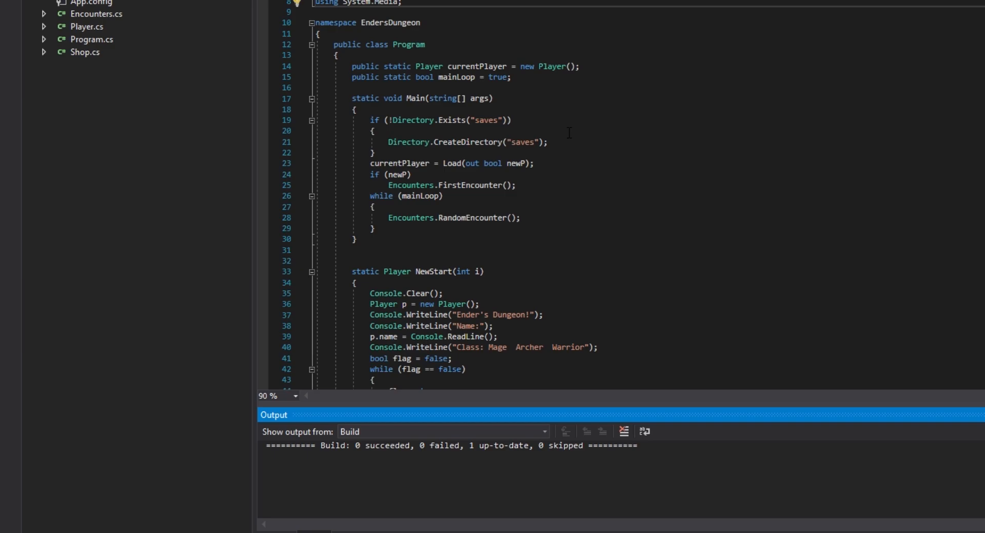
{"action": "mouse_move", "coordinate": [639, 11]}
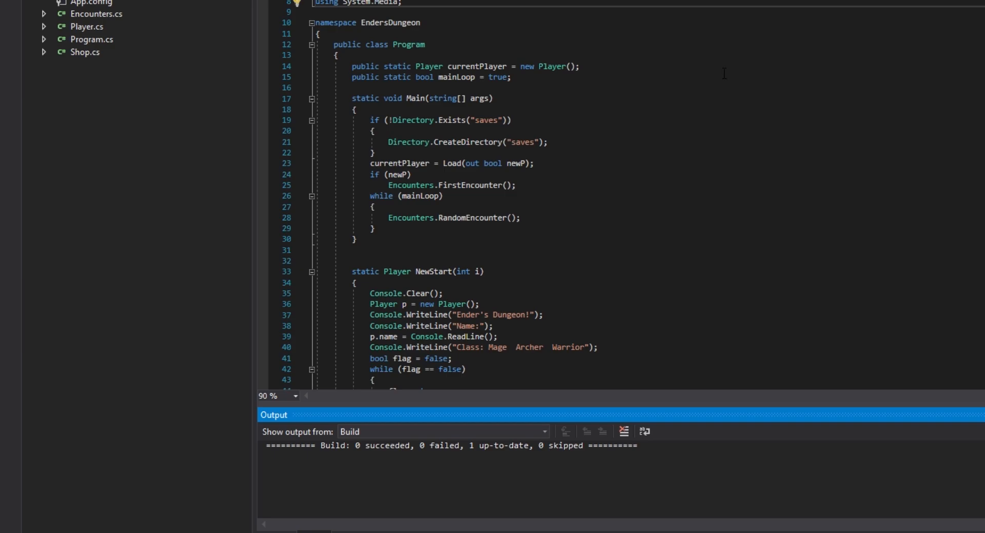
{"action": "double_click", "coordinate": [390, 23]}
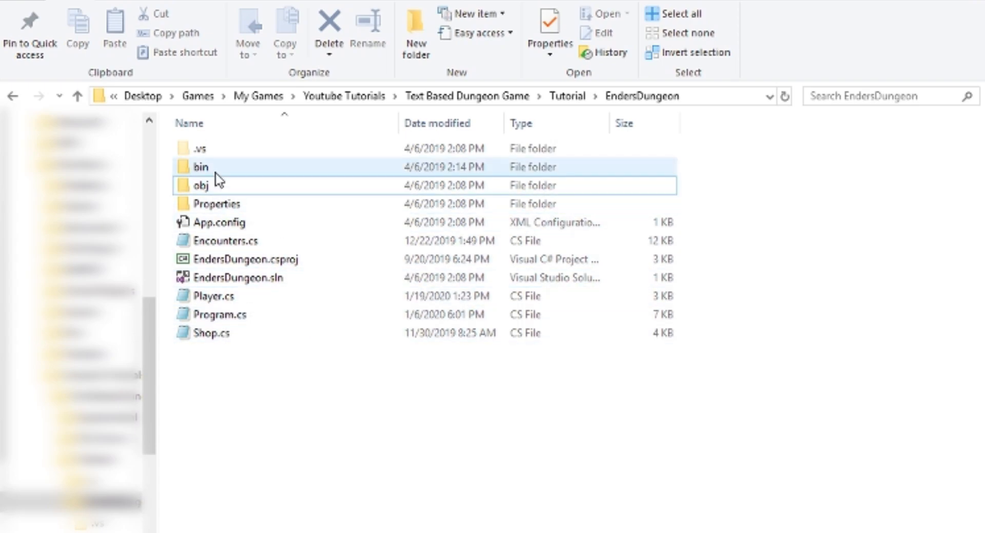
Browse into the project's bin\Debug build output folder.
{"action": "double_click", "coordinate": [200, 166]}
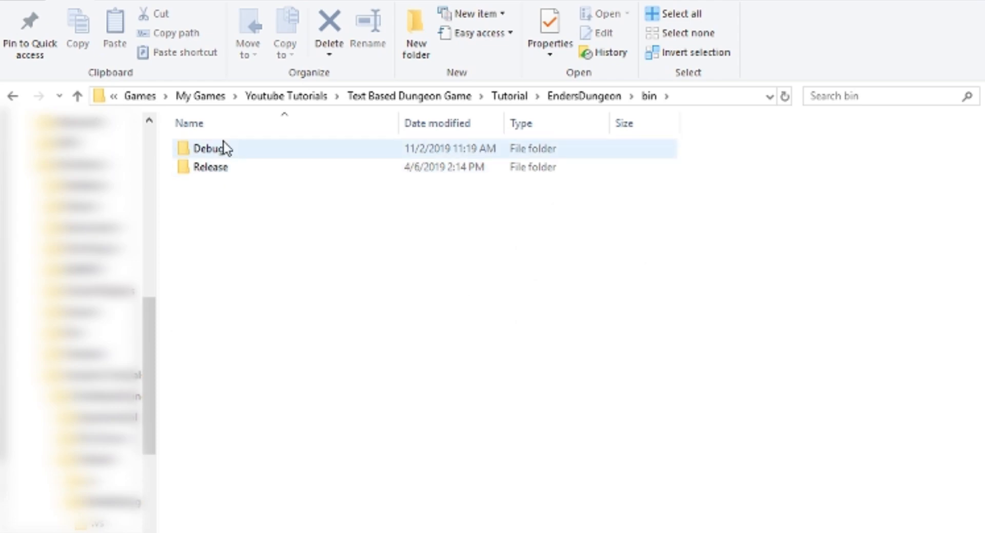
{"action": "double_click", "coordinate": [207, 149]}
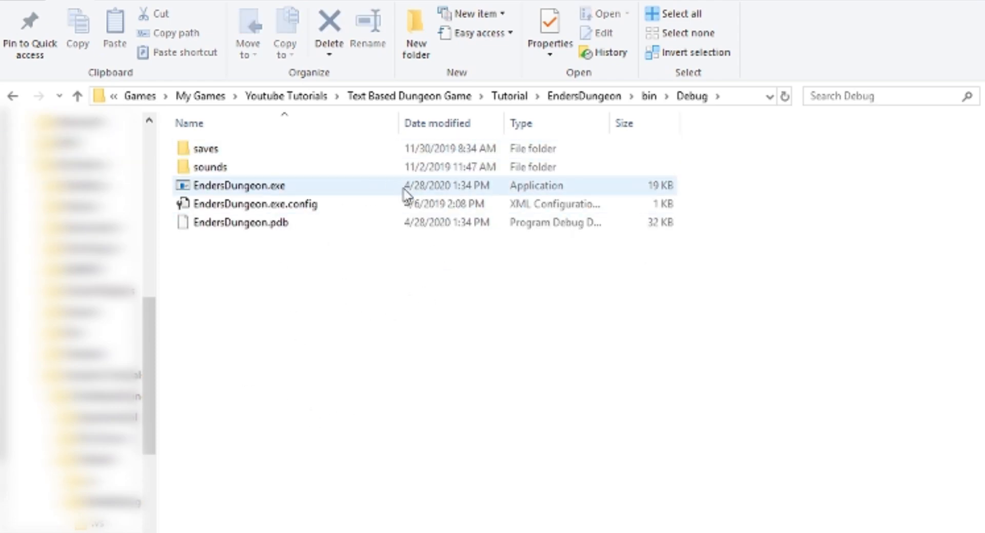
{"action": "mouse_move", "coordinate": [281, 189]}
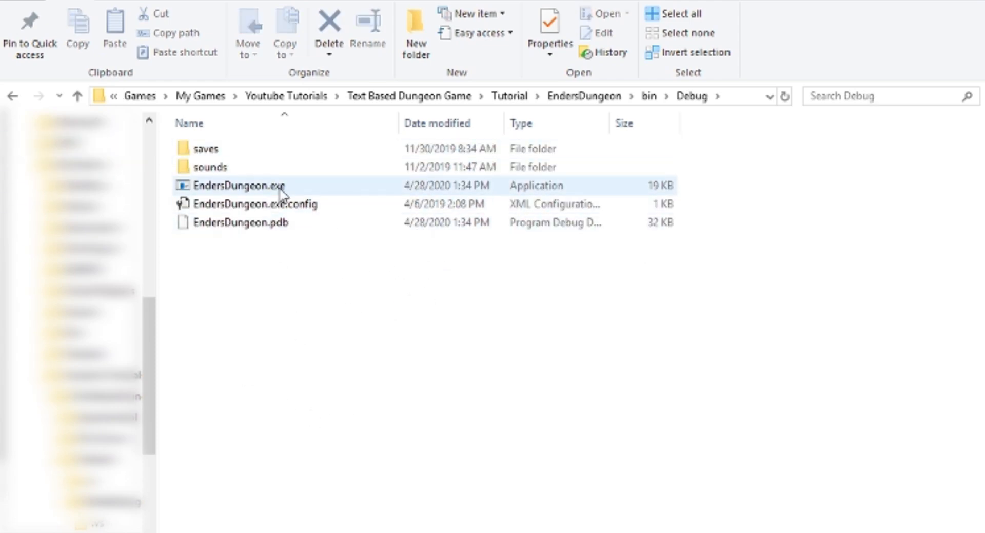
{"action": "mouse_move", "coordinate": [332, 200]}
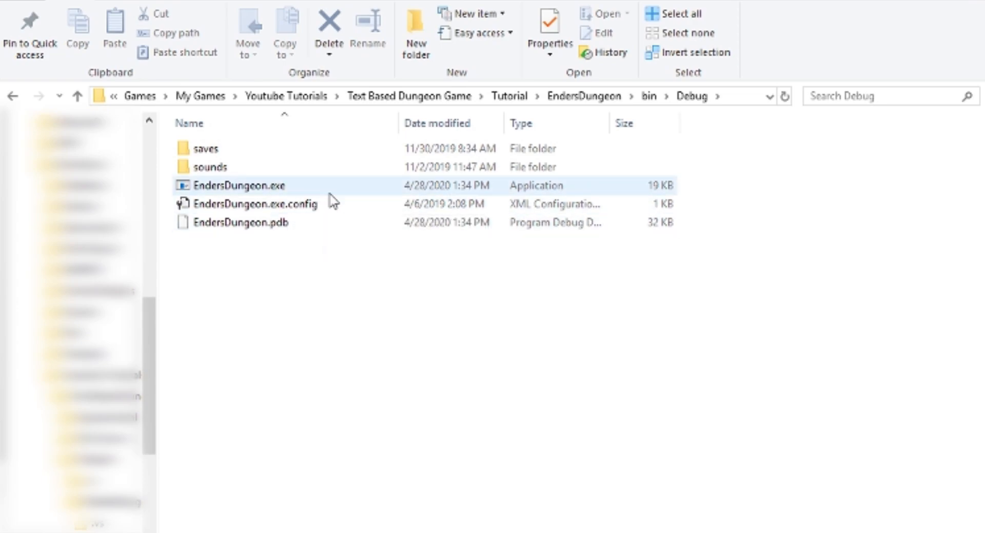
{"action": "left_click", "coordinate": [385, 264]}
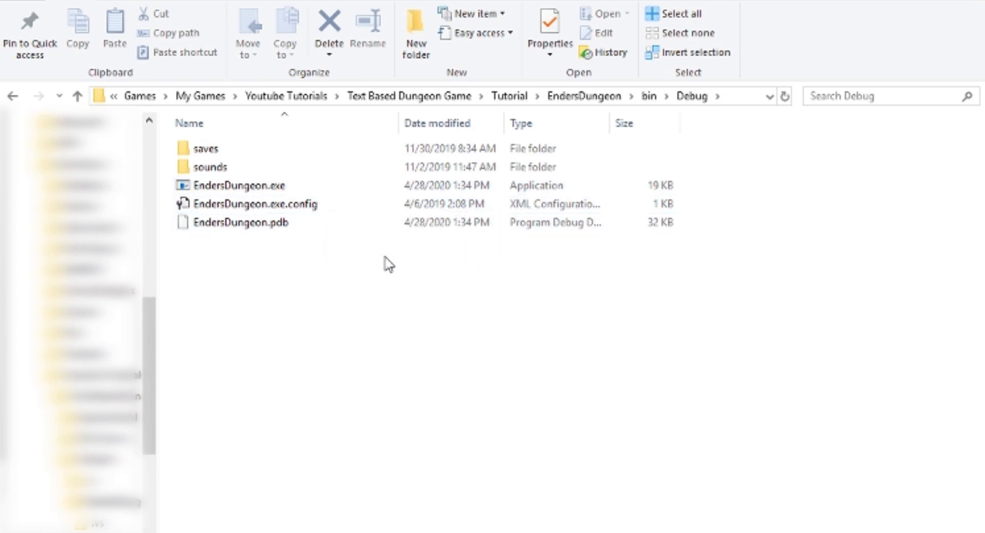
{"action": "left_click", "coordinate": [204, 149]}
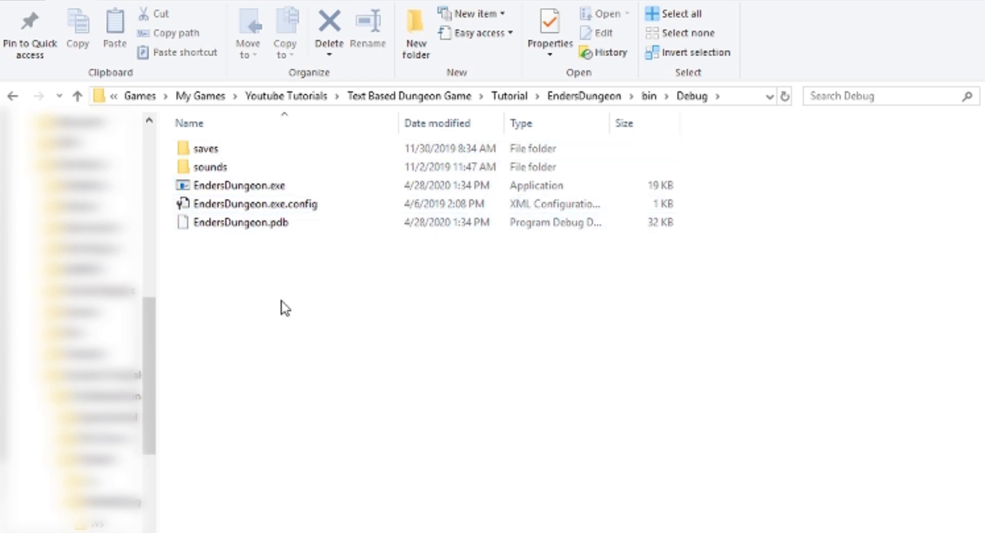
{"action": "mouse_move", "coordinate": [320, 243]}
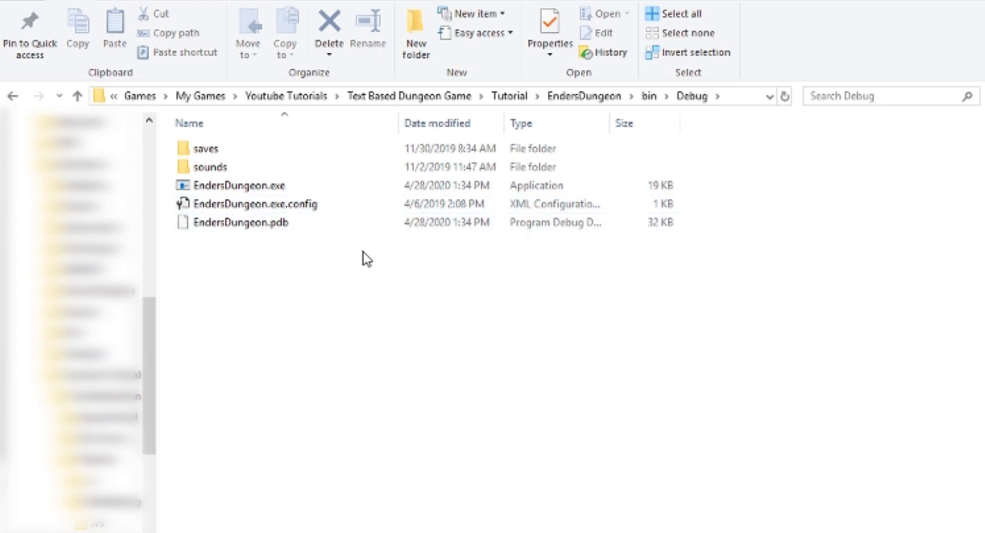
Select all build files to copy: saves, sounds, EndersDungeon.exe, its config and pdb.
{"action": "left_click", "coordinate": [240, 223]}
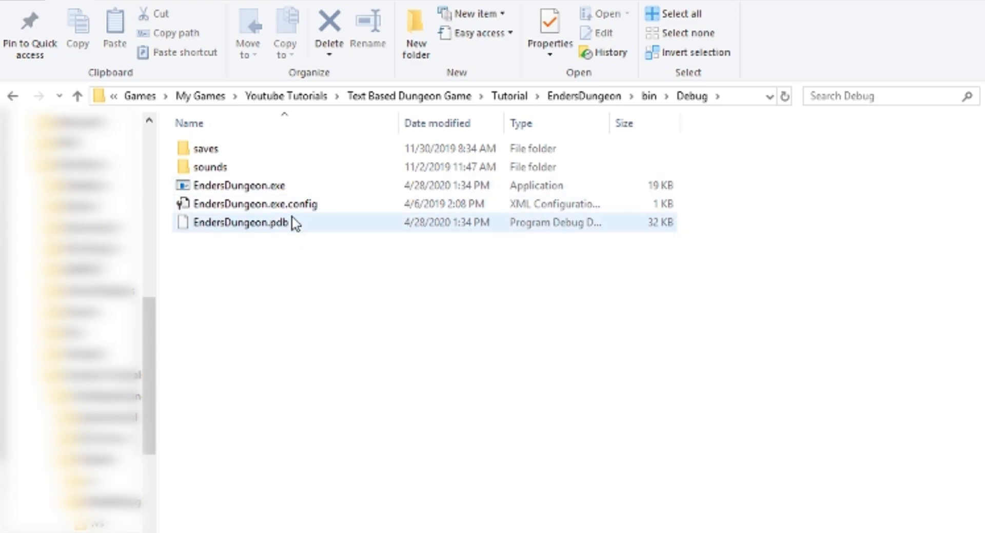
{"action": "mouse_move", "coordinate": [317, 230]}
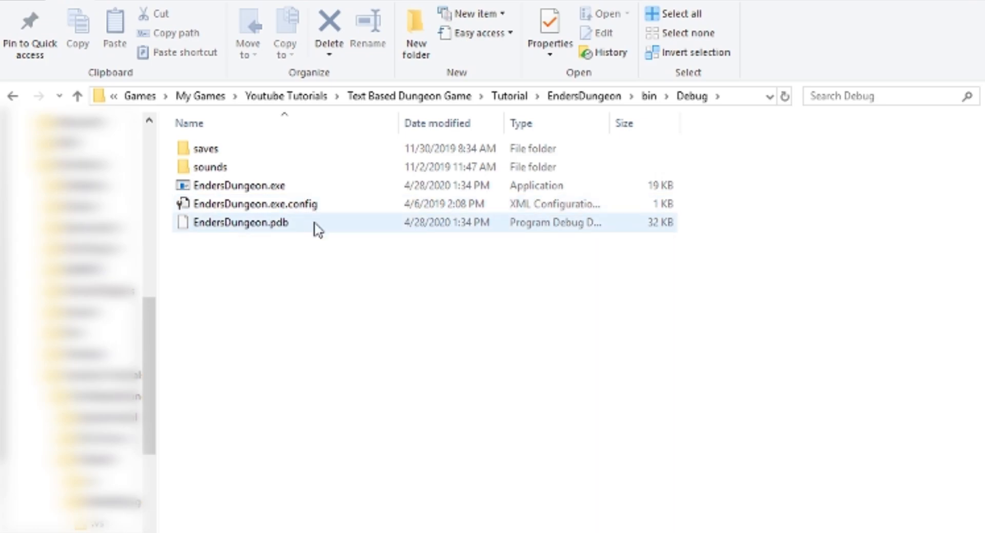
{"action": "mouse_move", "coordinate": [304, 224]}
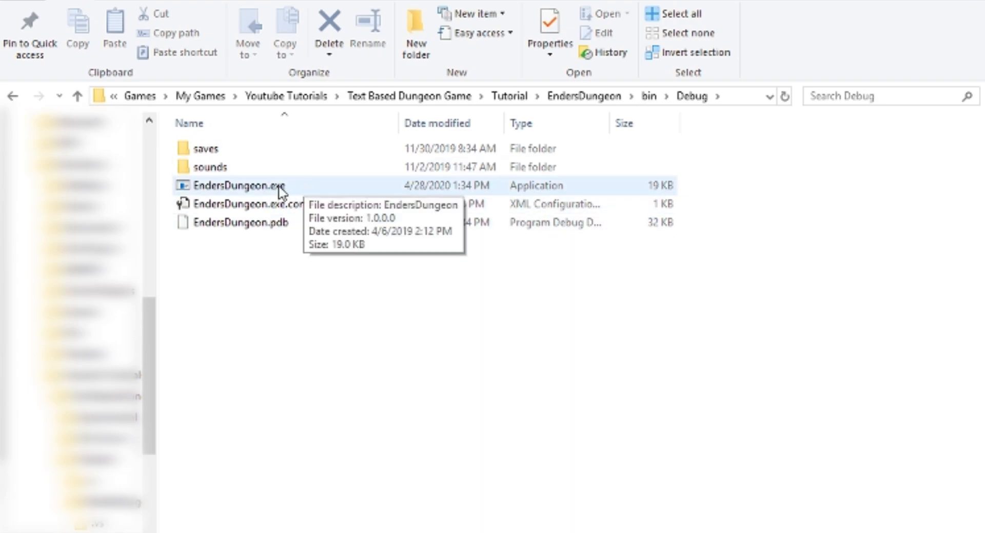
{"action": "mouse_move", "coordinate": [233, 186]}
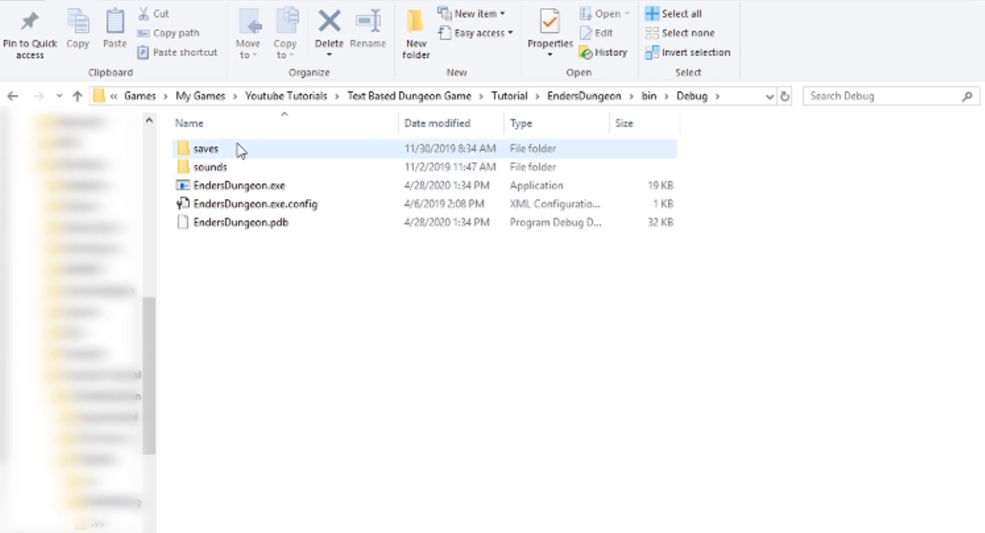
{"action": "left_click", "coordinate": [210, 166]}
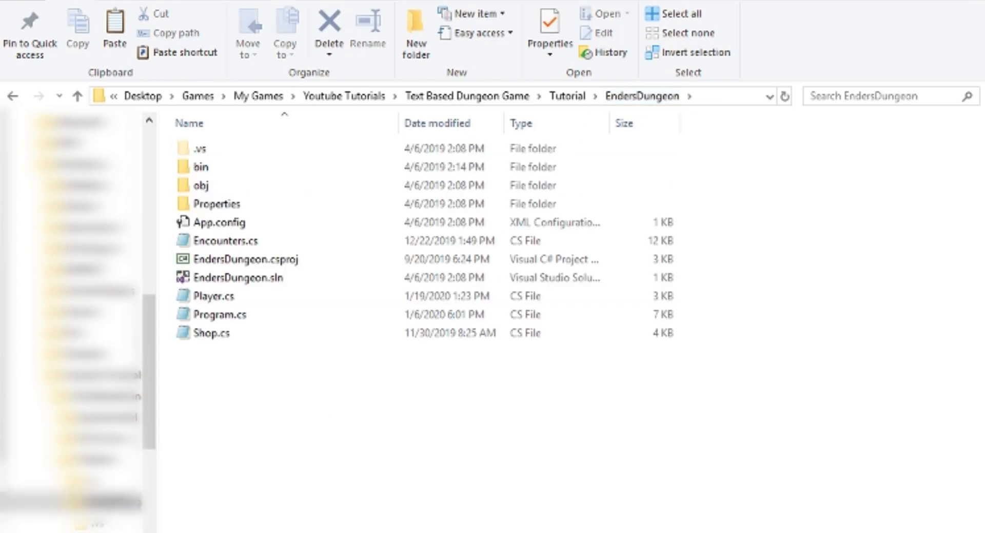
Create a Finished Game folder in EndersDungeon and paste the copied build files into it.
{"action": "left_click", "coordinate": [413, 32]}
{"action": "type", "text": "Finished G"}
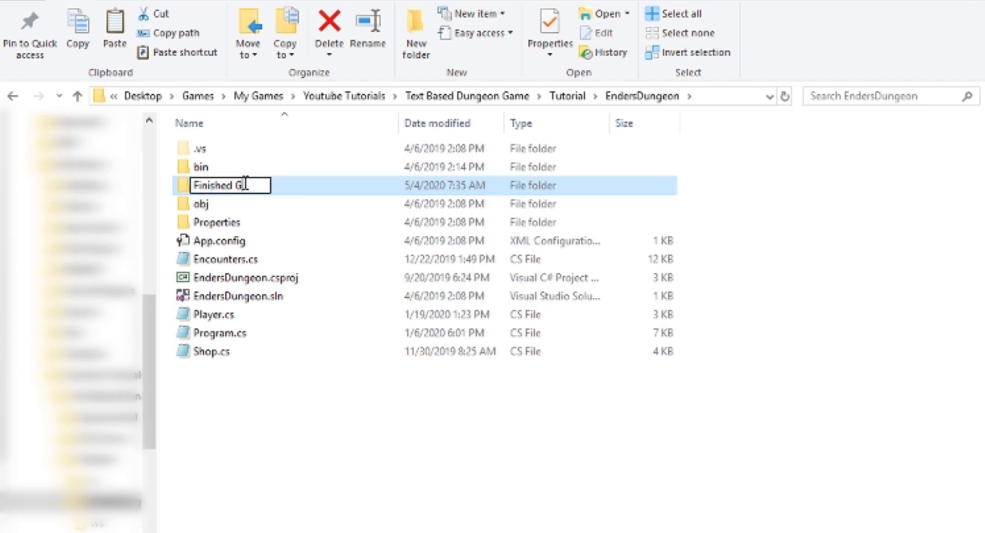
{"action": "double_click", "coordinate": [225, 185]}
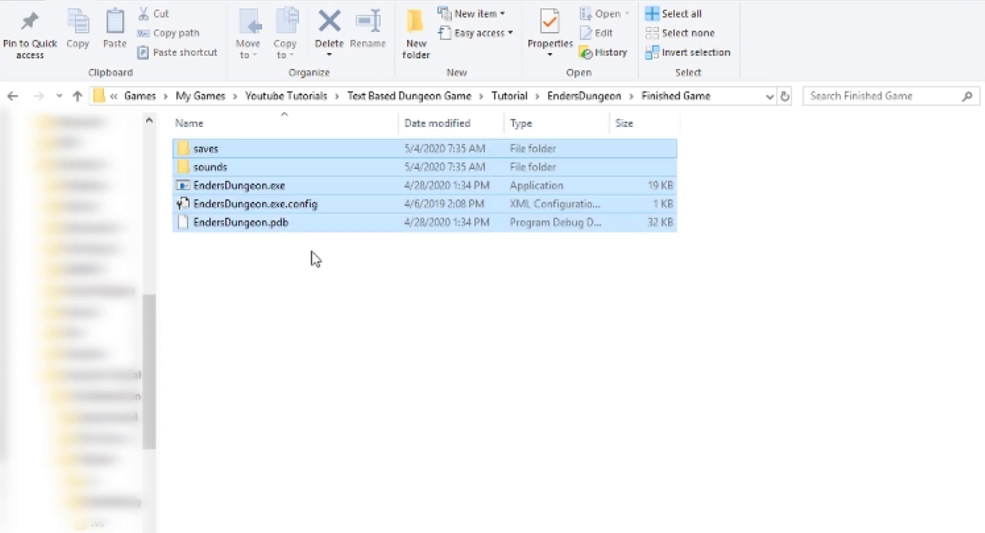
{"action": "left_click", "coordinate": [239, 185]}
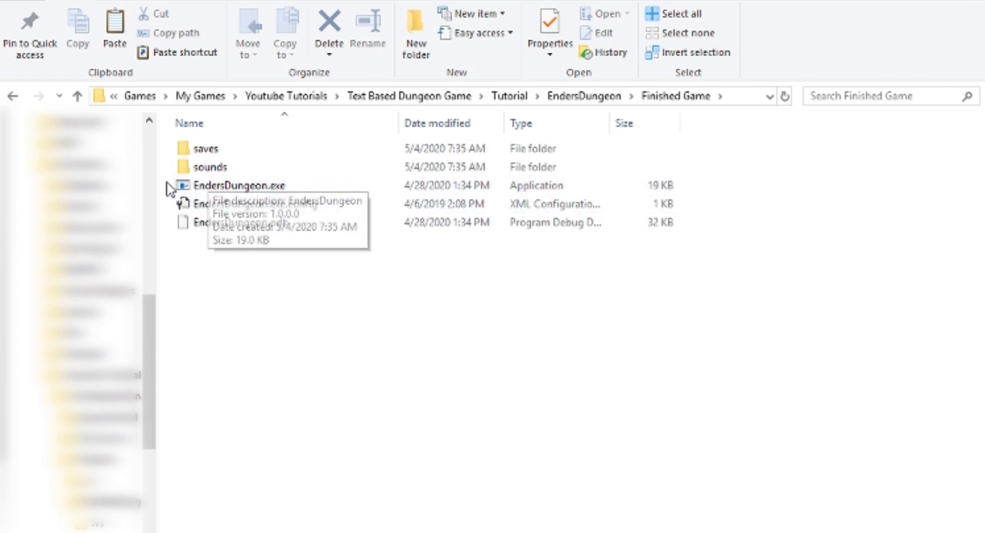
{"action": "left_click", "coordinate": [240, 186]}
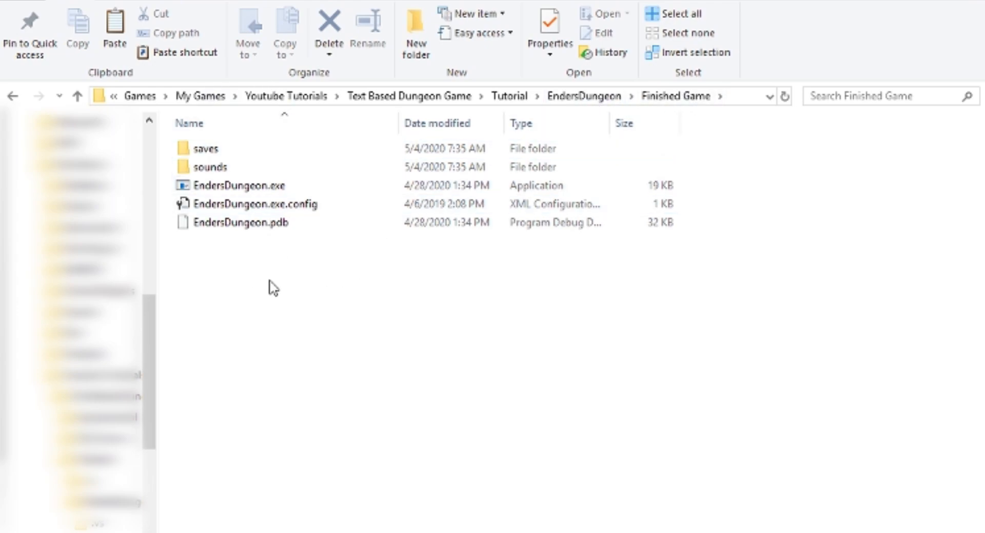
{"action": "mouse_move", "coordinate": [267, 281]}
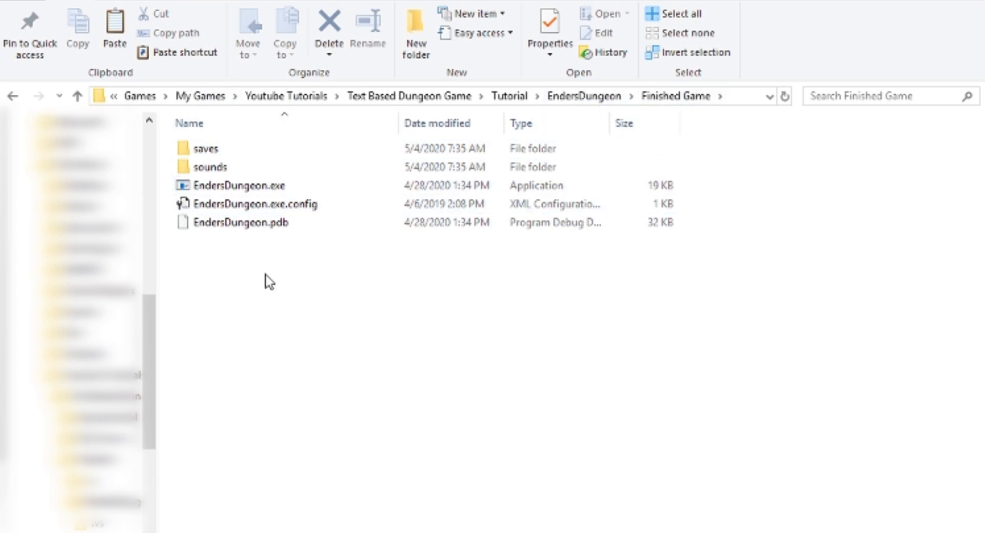
Start a new shortcut in Finished Game targeting Finished Game\EndersDungeon.exe.
{"action": "right_click", "coordinate": [265, 280]}
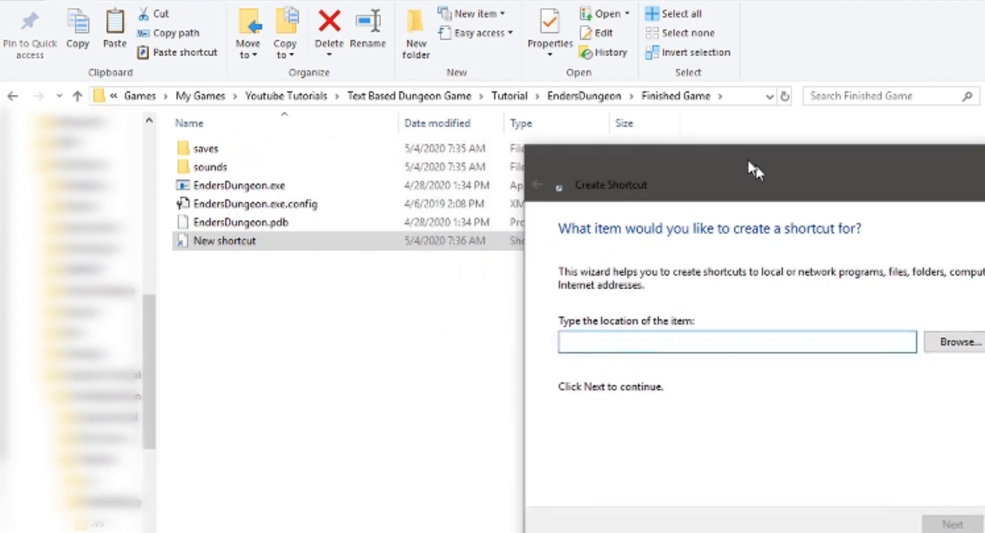
{"action": "left_click", "coordinate": [956, 341]}
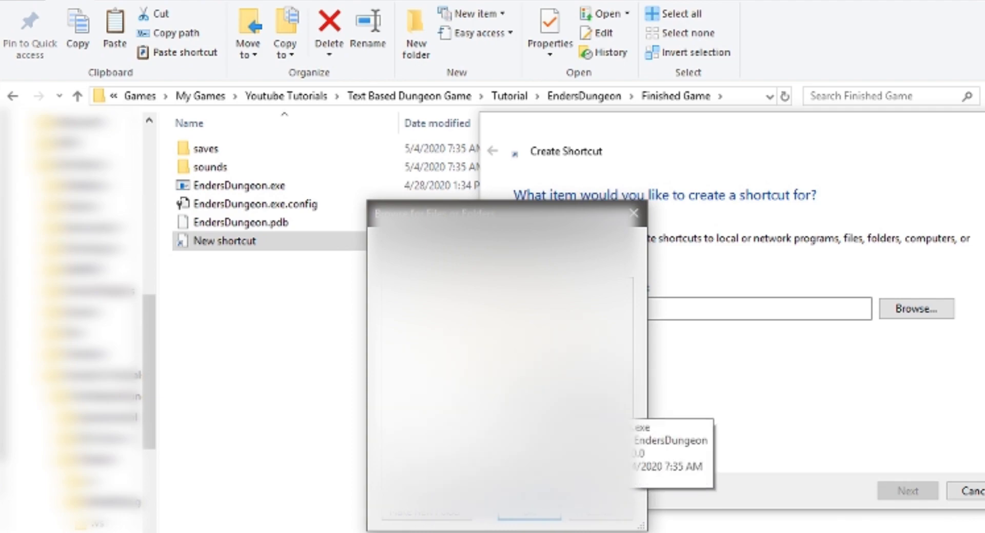
{"action": "left_click", "coordinate": [573, 392]}
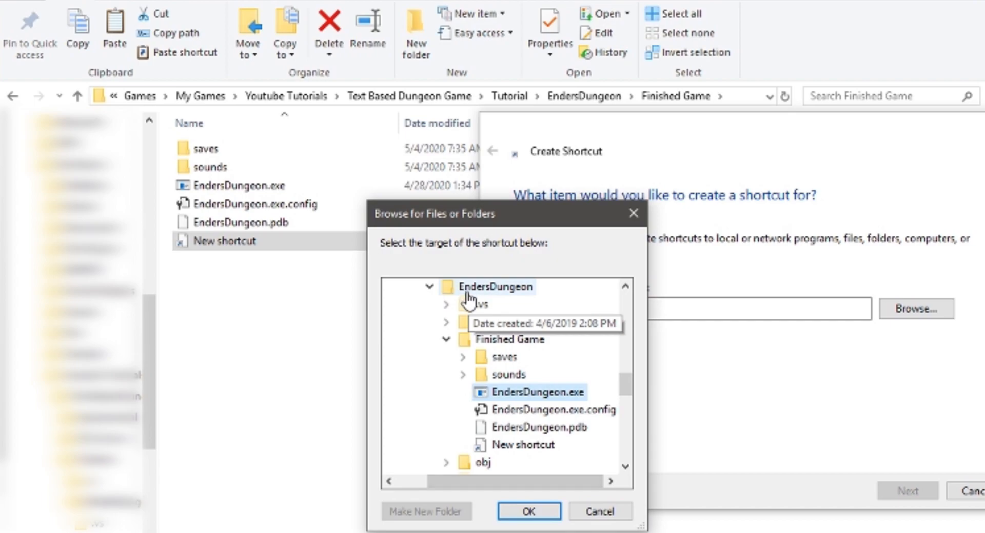
{"action": "mouse_move", "coordinate": [555, 317]}
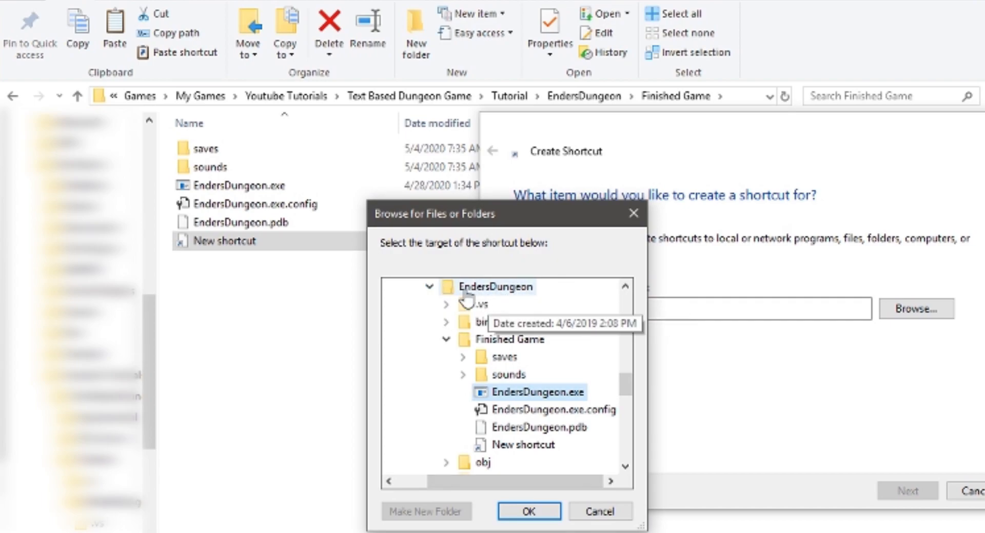
{"action": "mouse_move", "coordinate": [502, 358]}
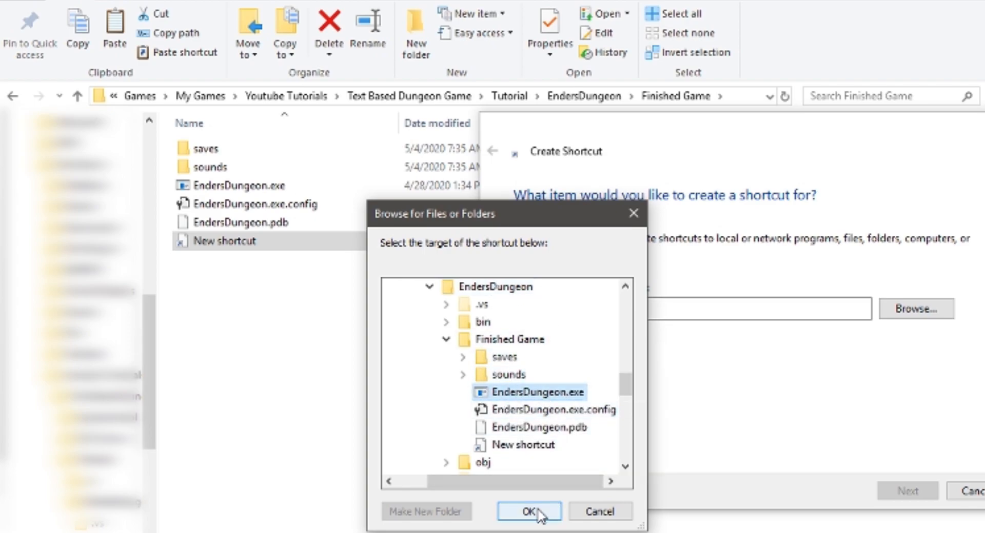
{"action": "left_click", "coordinate": [528, 512]}
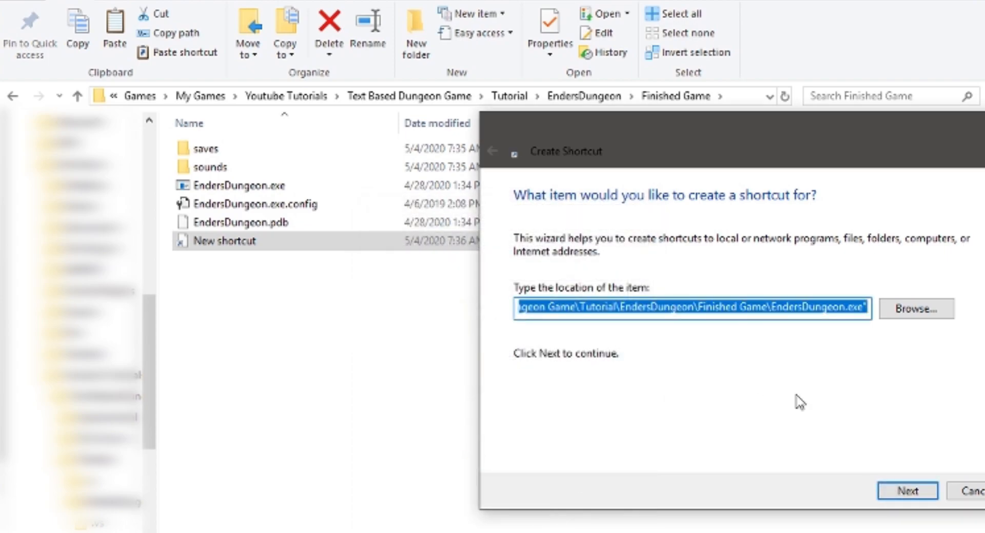
Name the shortcut Ender's Dungeon and finish creating it.
{"action": "left_click", "coordinate": [906, 492]}
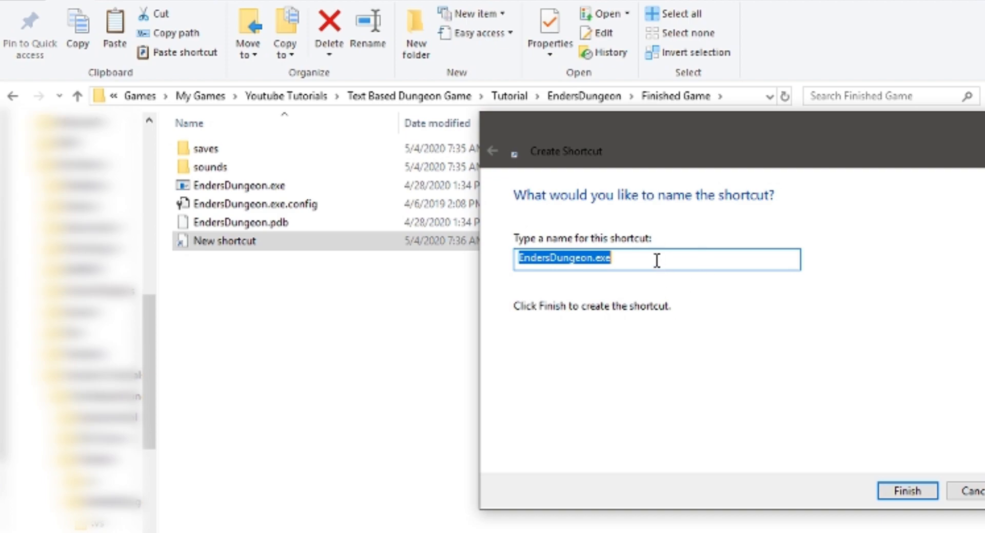
{"action": "mouse_move", "coordinate": [615, 245]}
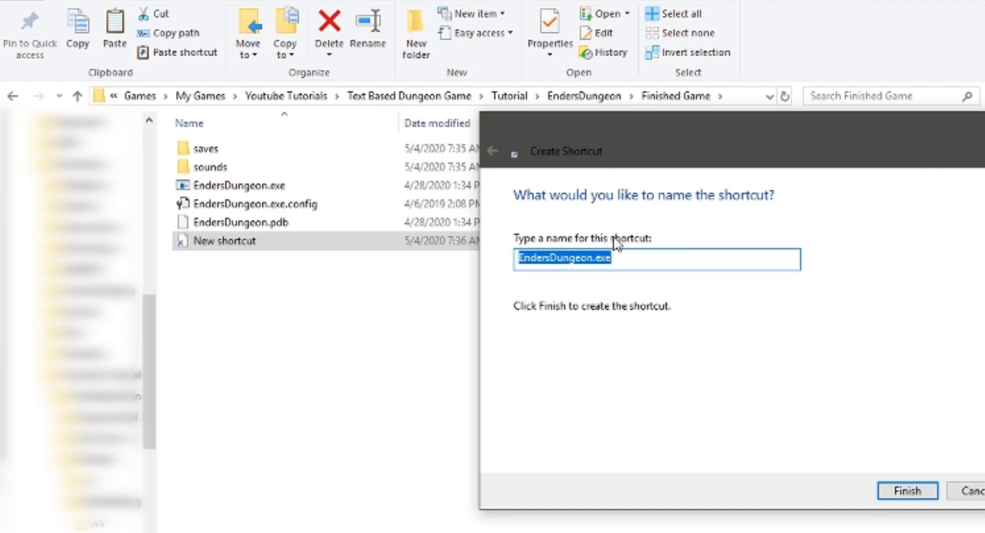
{"action": "type", "text": "Ender's Dunge"}
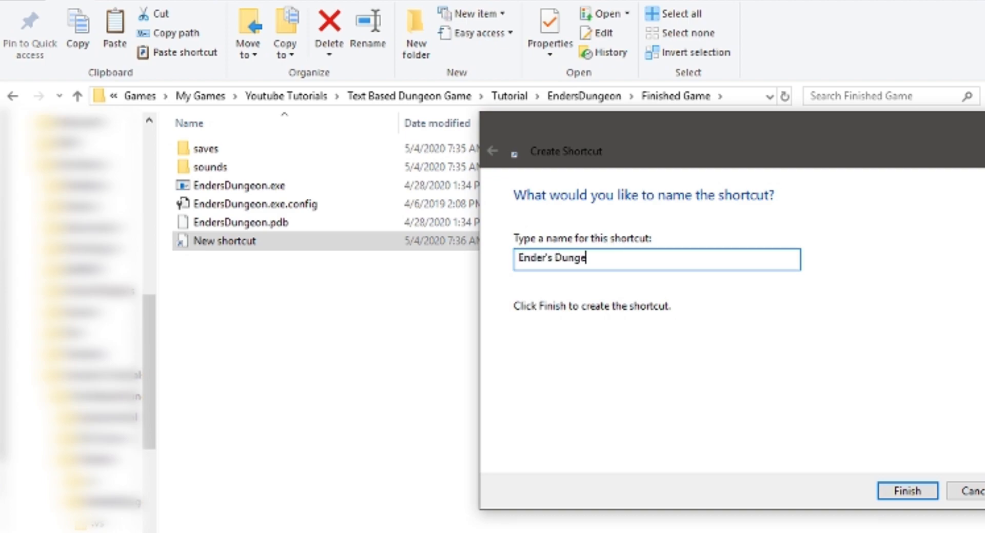
{"action": "left_click", "coordinate": [905, 491]}
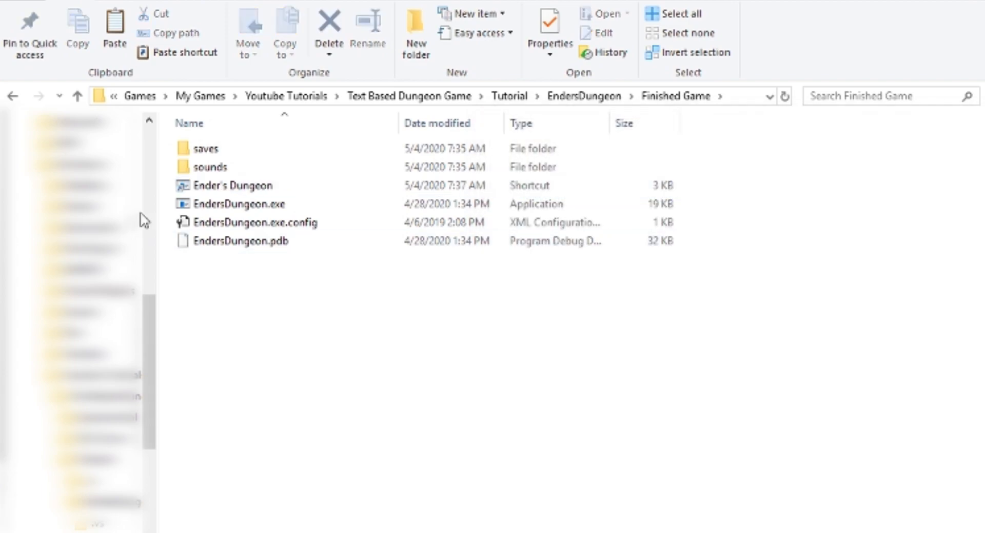
Review the Ender's Dungeon shortcut beside the copied build files in Finished Game.
{"action": "left_click", "coordinate": [239, 203]}
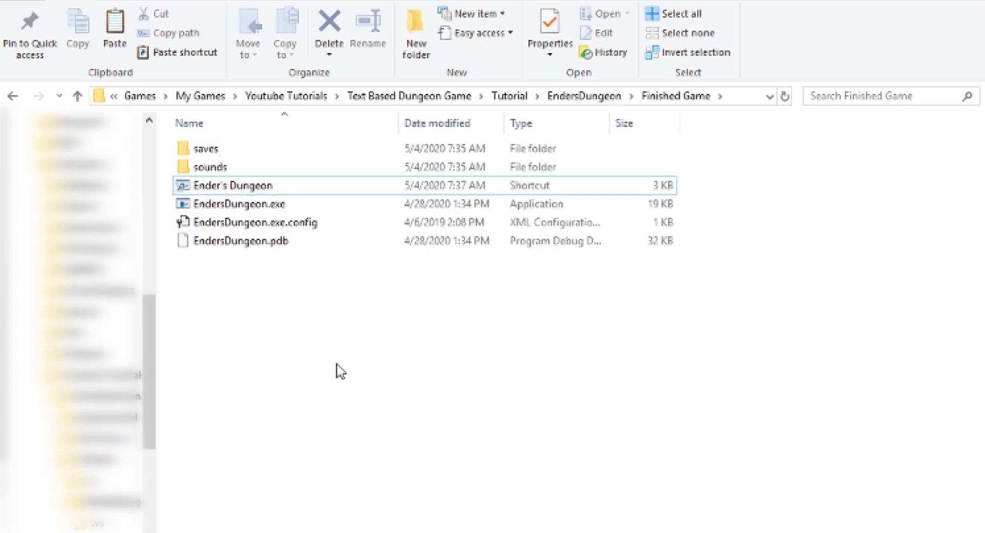
{"action": "left_click", "coordinate": [233, 186]}
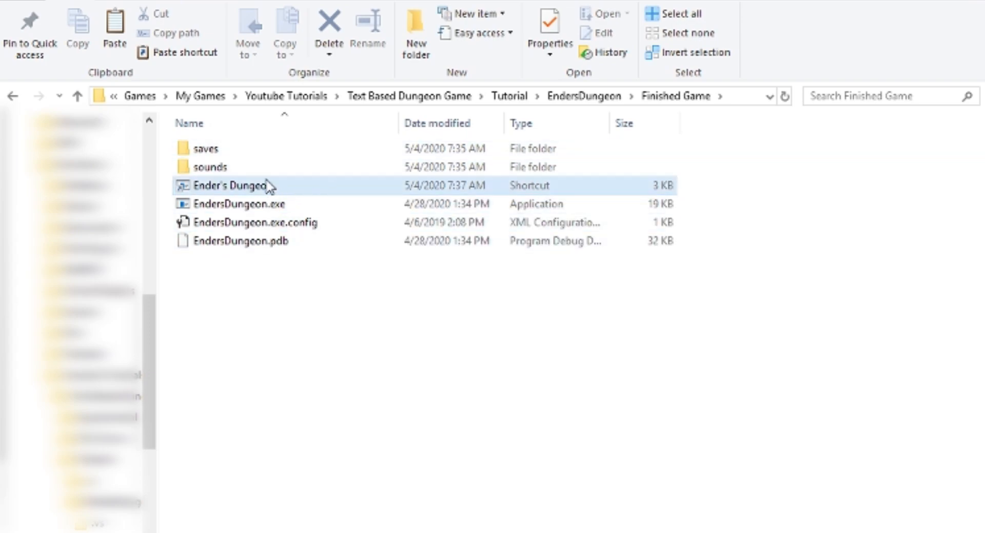
{"action": "mouse_move", "coordinate": [327, 190]}
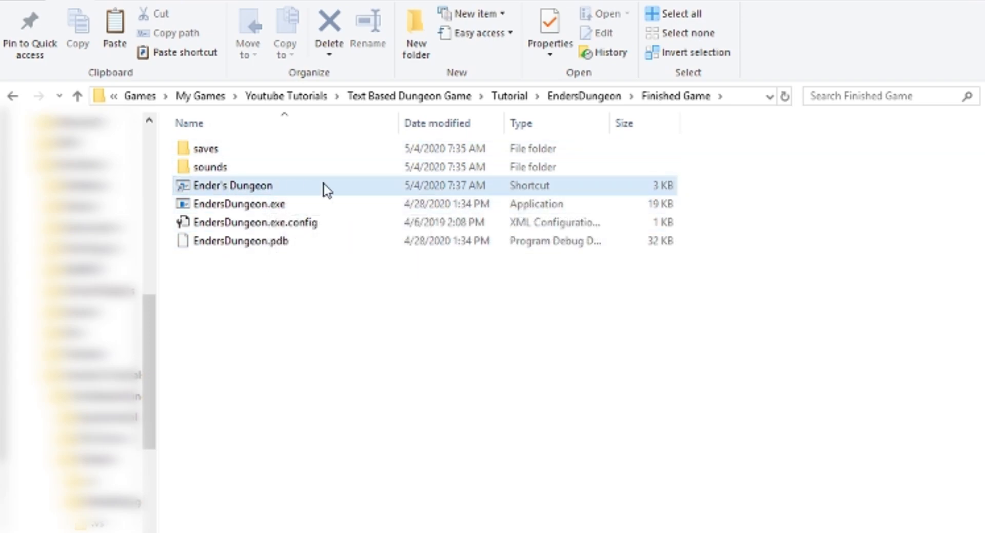
{"action": "mouse_move", "coordinate": [261, 188]}
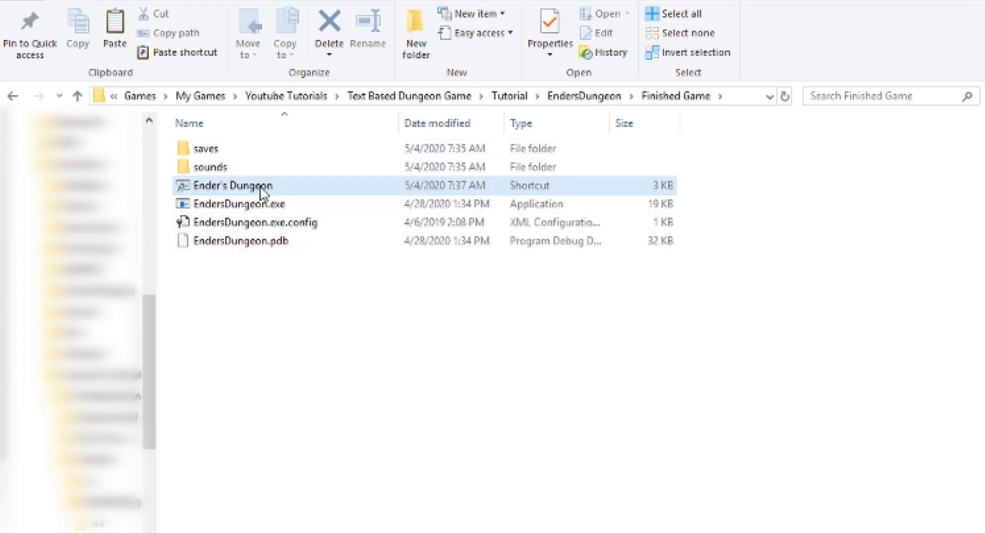
{"action": "mouse_move", "coordinate": [275, 189]}
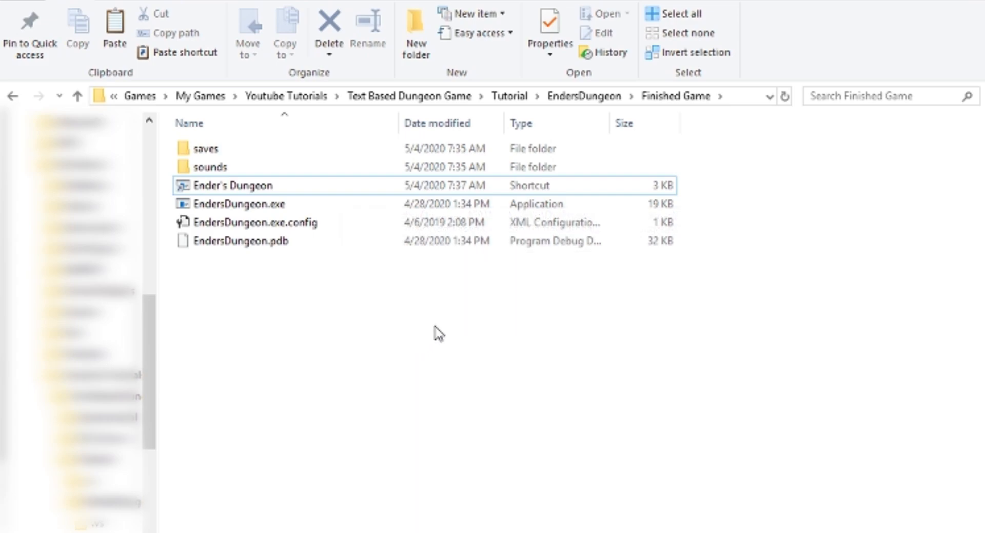
{"action": "left_click", "coordinate": [233, 186]}
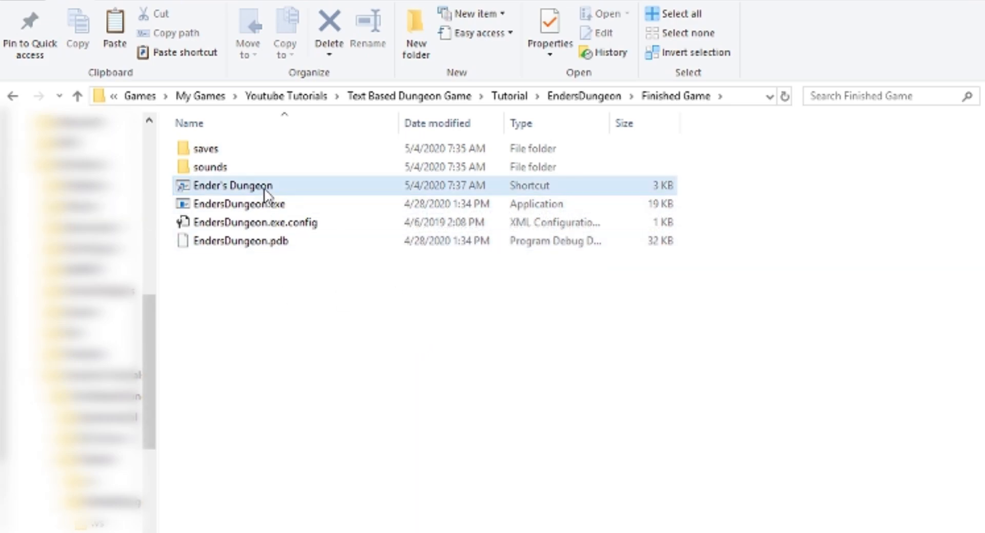
{"action": "mouse_move", "coordinate": [233, 186]}
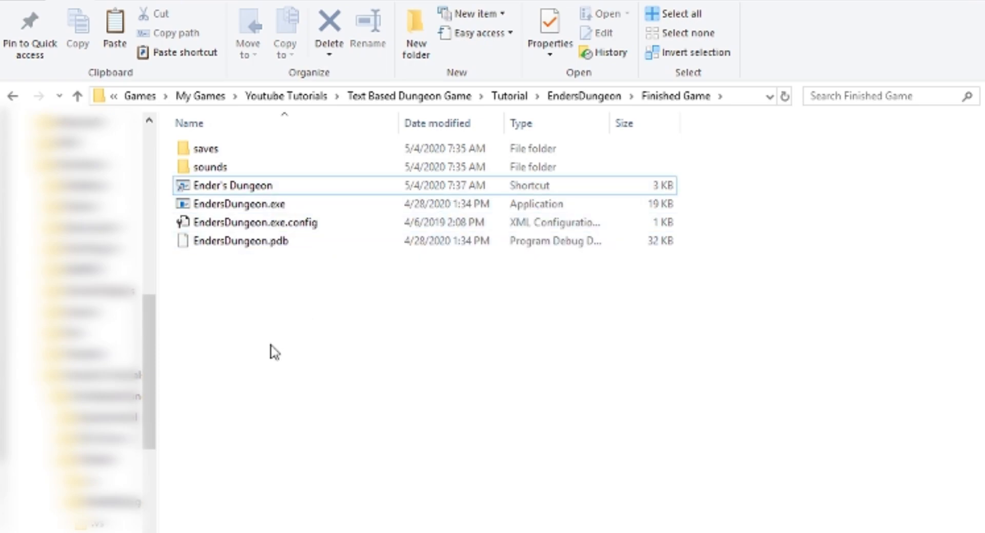
{"action": "mouse_move", "coordinate": [250, 185]}
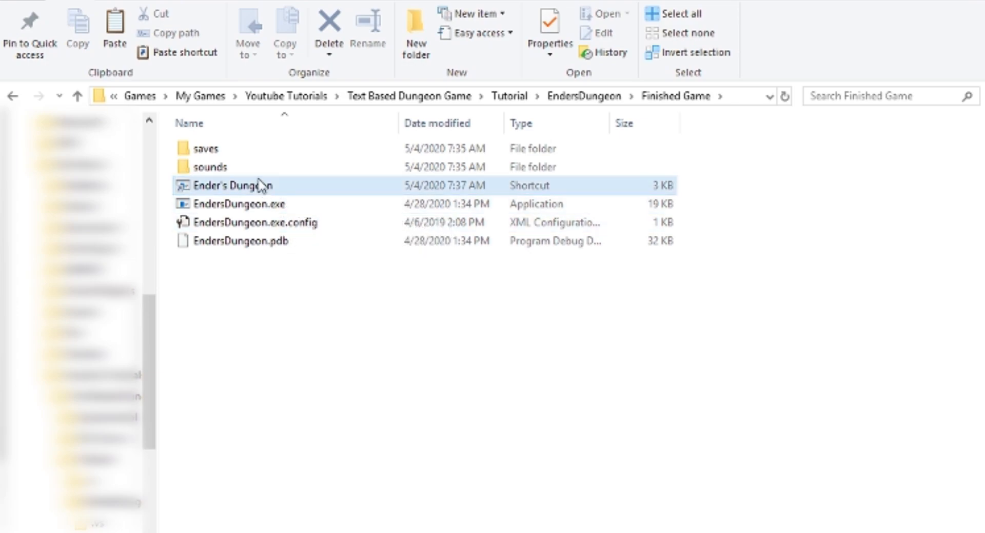
{"action": "left_click", "coordinate": [240, 203]}
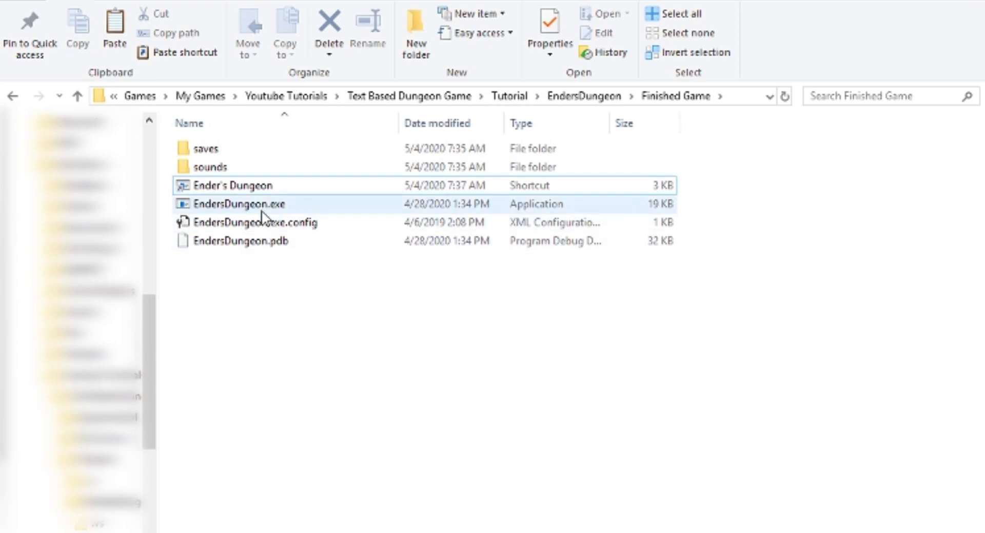
{"action": "mouse_move", "coordinate": [301, 212]}
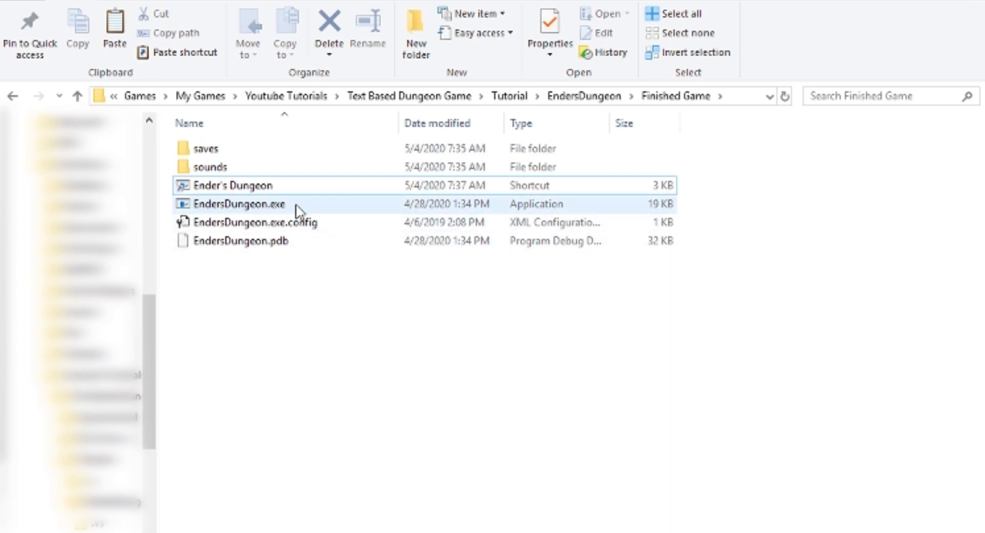
{"action": "mouse_move", "coordinate": [302, 209]}
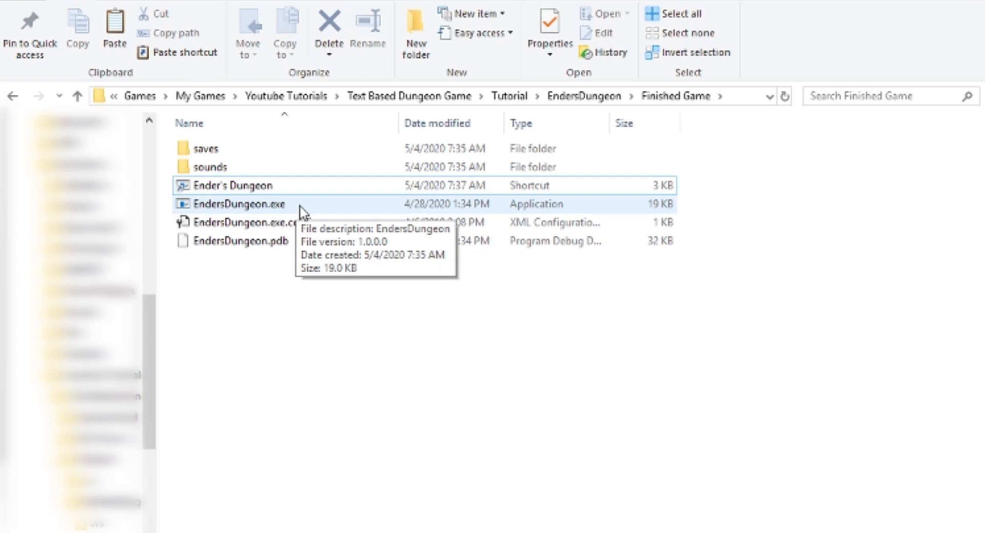
{"action": "mouse_move", "coordinate": [280, 201]}
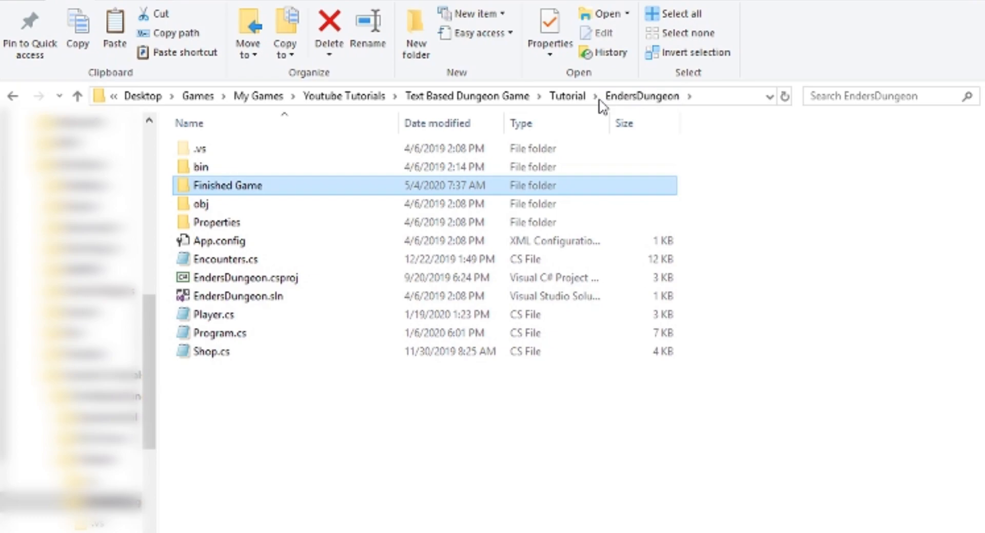
Compress the Finished Game folder into Finished Game.zip via 7-Zip.
{"action": "right_click", "coordinate": [226, 185]}
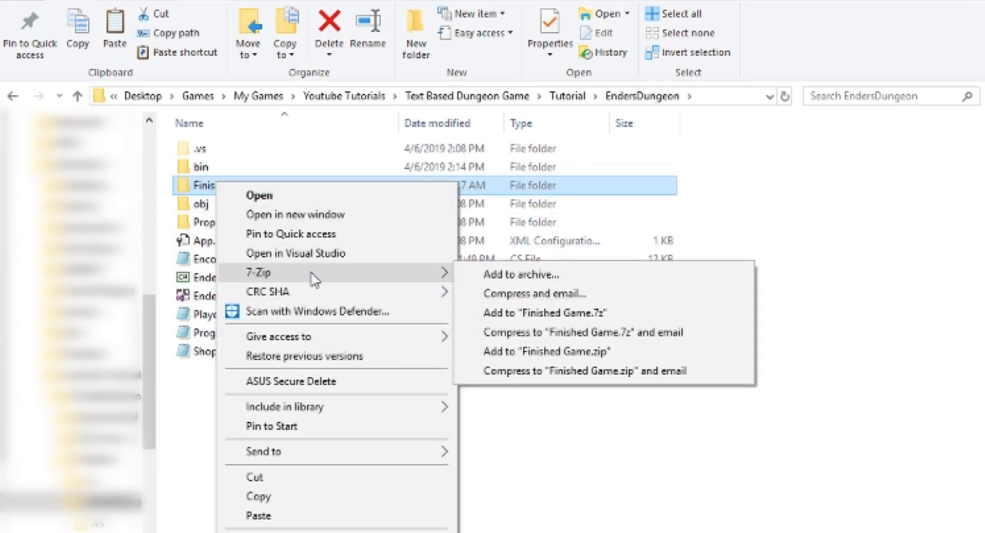
{"action": "mouse_move", "coordinate": [519, 275]}
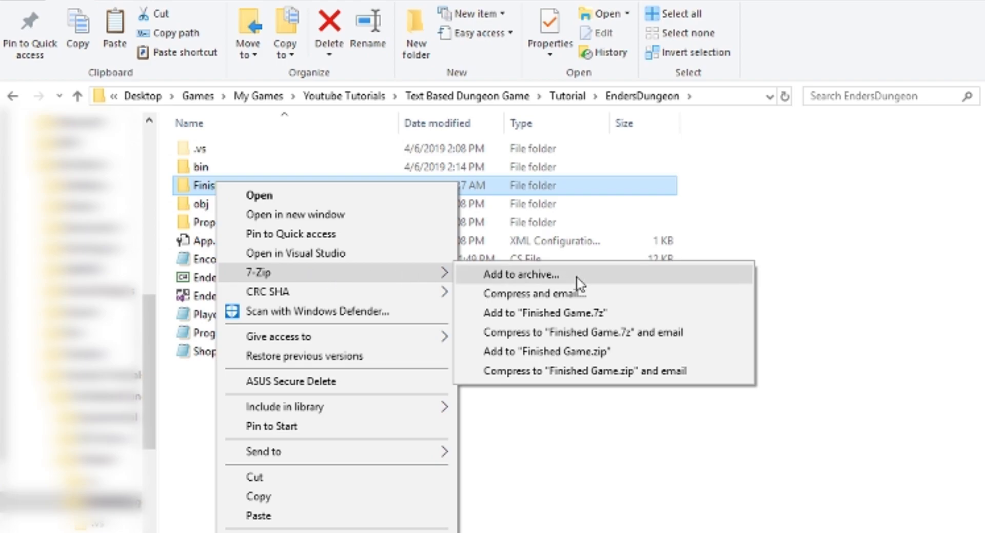
{"action": "mouse_move", "coordinate": [691, 333]}
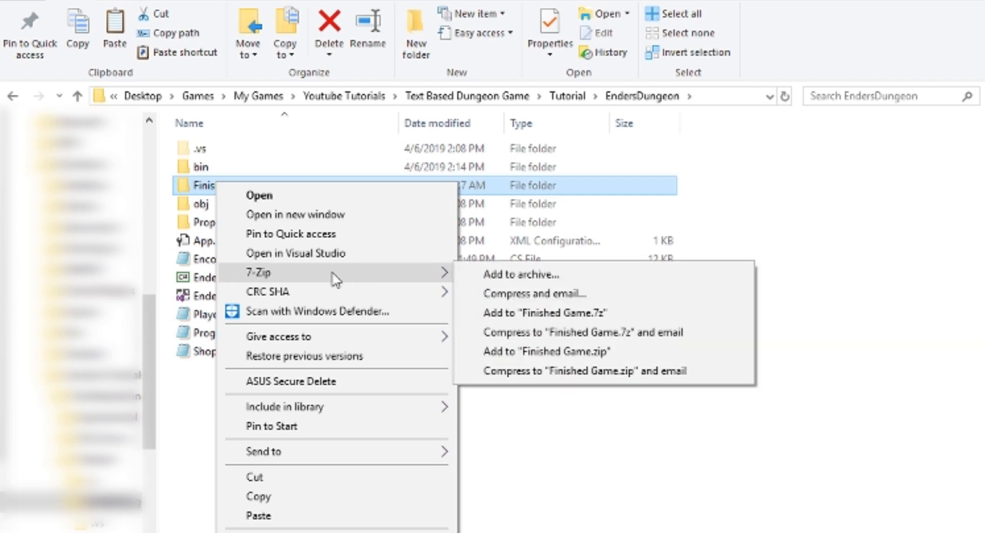
{"action": "mouse_move", "coordinate": [616, 352]}
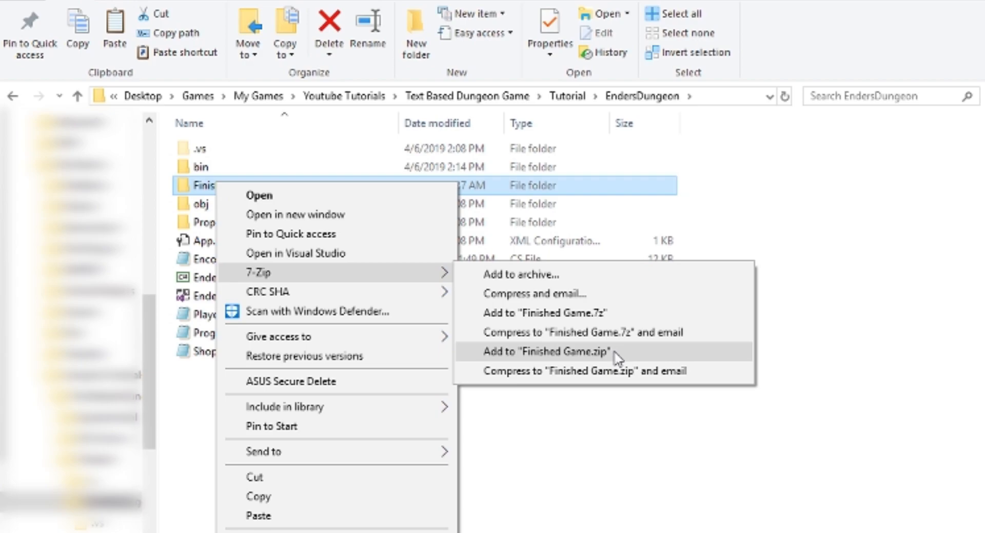
{"action": "left_click", "coordinate": [557, 351]}
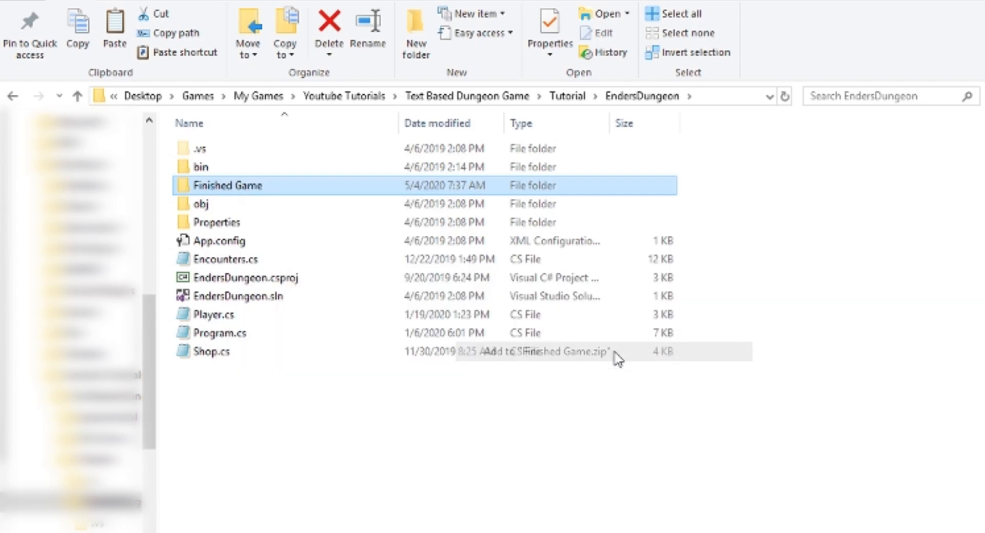
{"action": "left_click", "coordinate": [546, 351]}
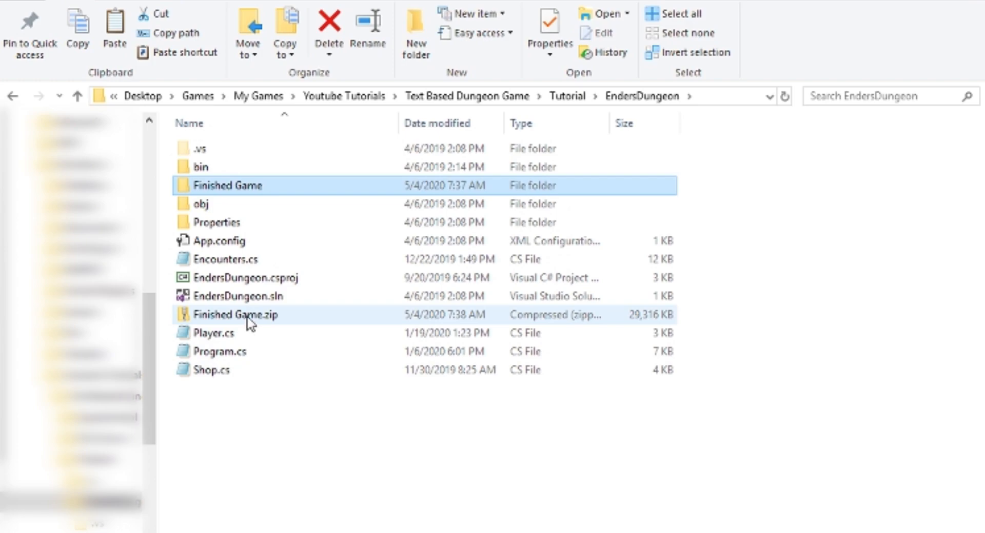
{"action": "double_click", "coordinate": [236, 315]}
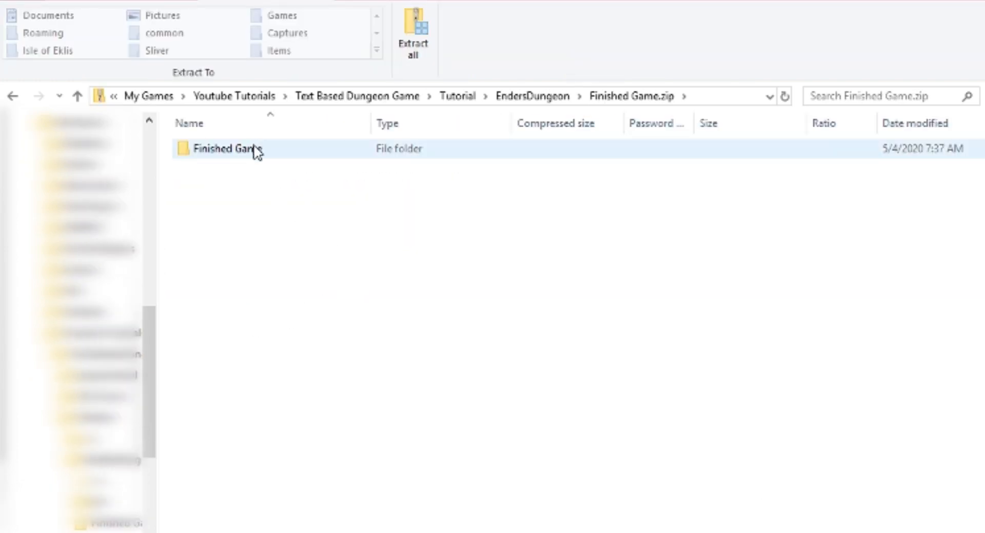
{"action": "double_click", "coordinate": [226, 149]}
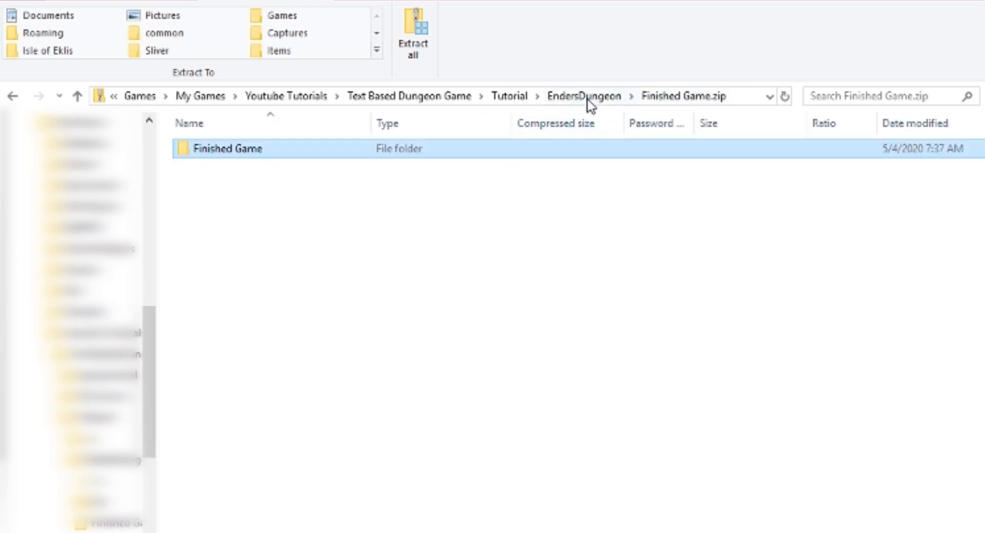
{"action": "left_click", "coordinate": [584, 95]}
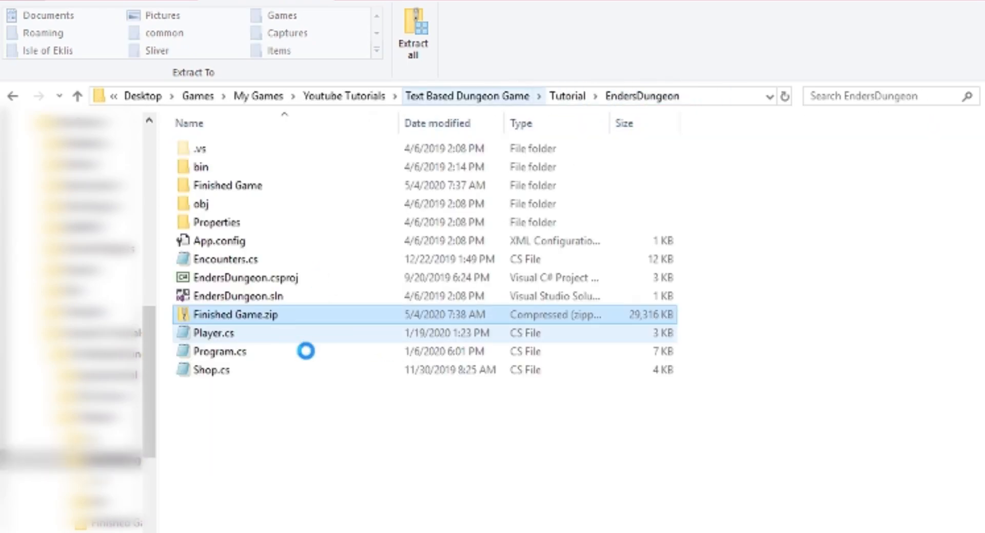
{"action": "mouse_move", "coordinate": [286, 295]}
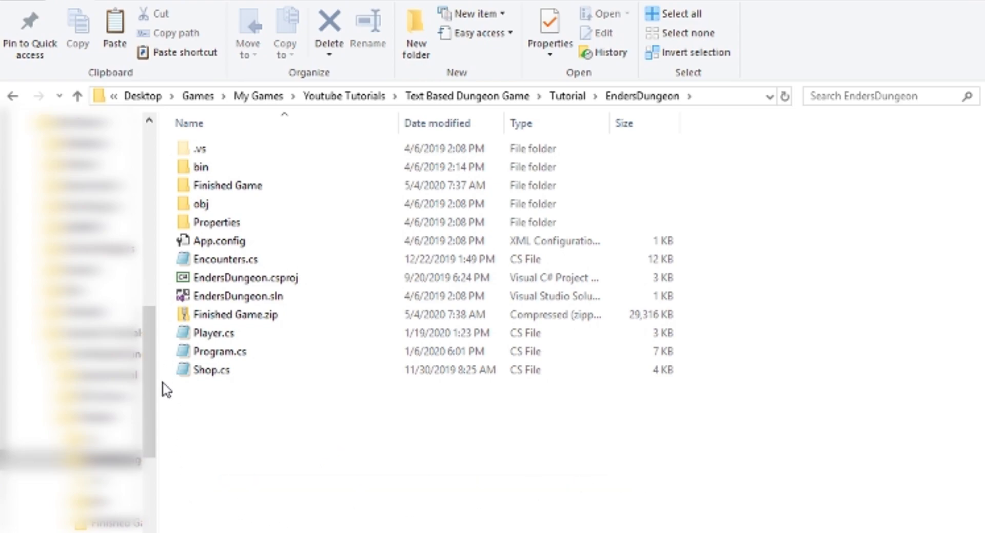
{"action": "mouse_move", "coordinate": [263, 464]}
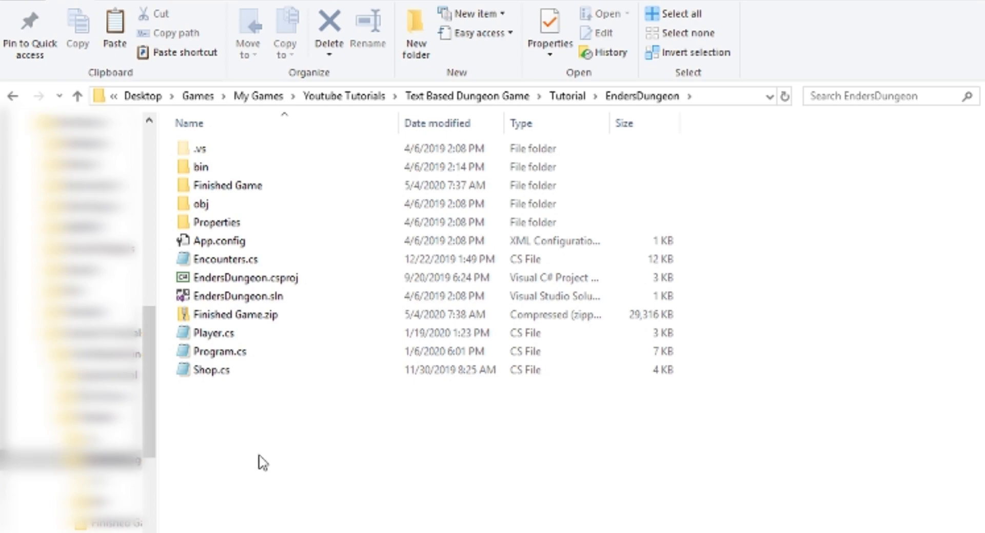
{"action": "mouse_move", "coordinate": [468, 466]}
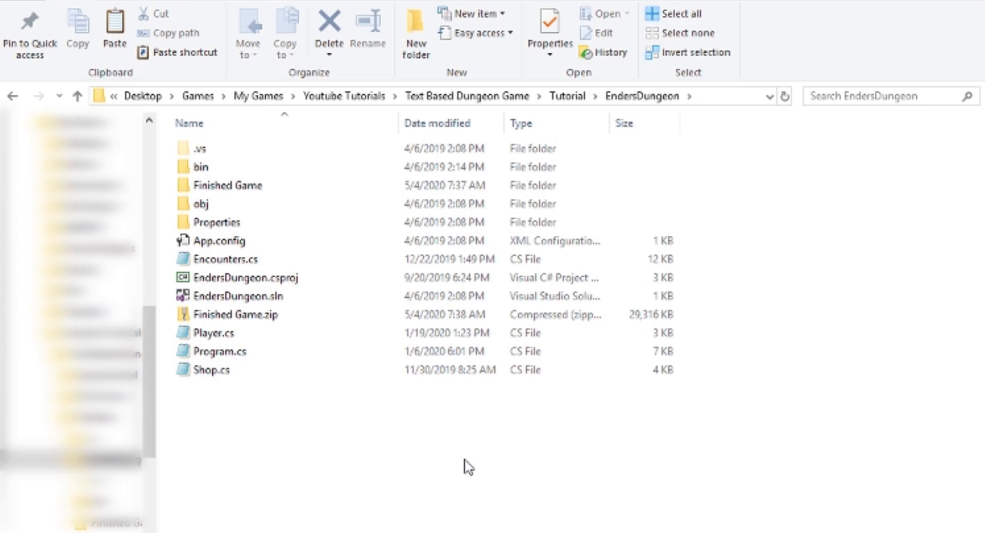
{"action": "mouse_move", "coordinate": [444, 482]}
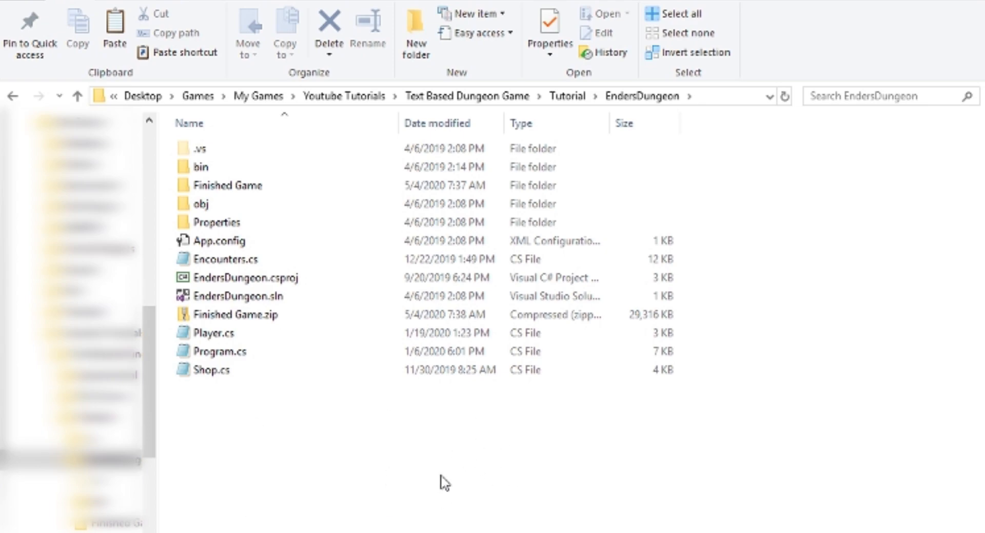
{"action": "mouse_move", "coordinate": [398, 476]}
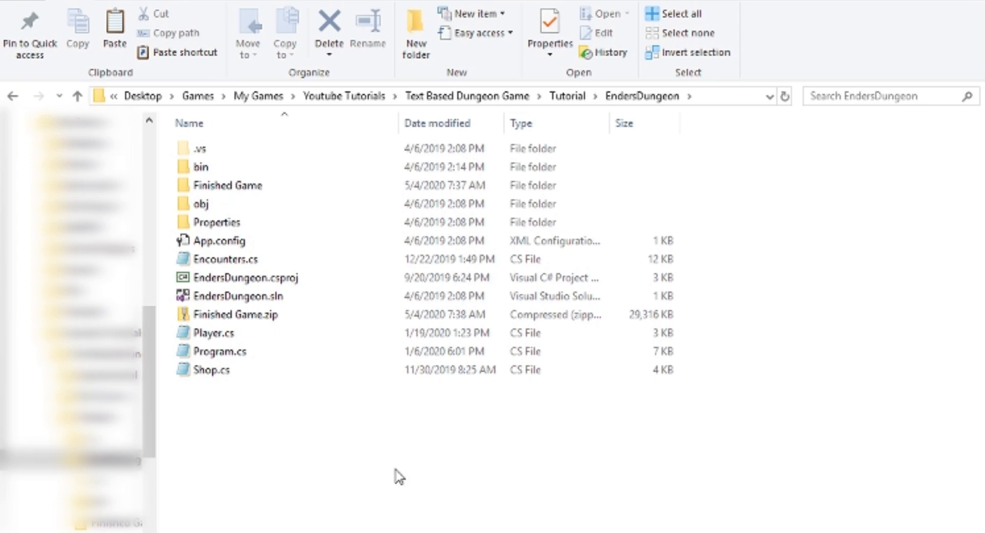
{"action": "mouse_move", "coordinate": [500, 460]}
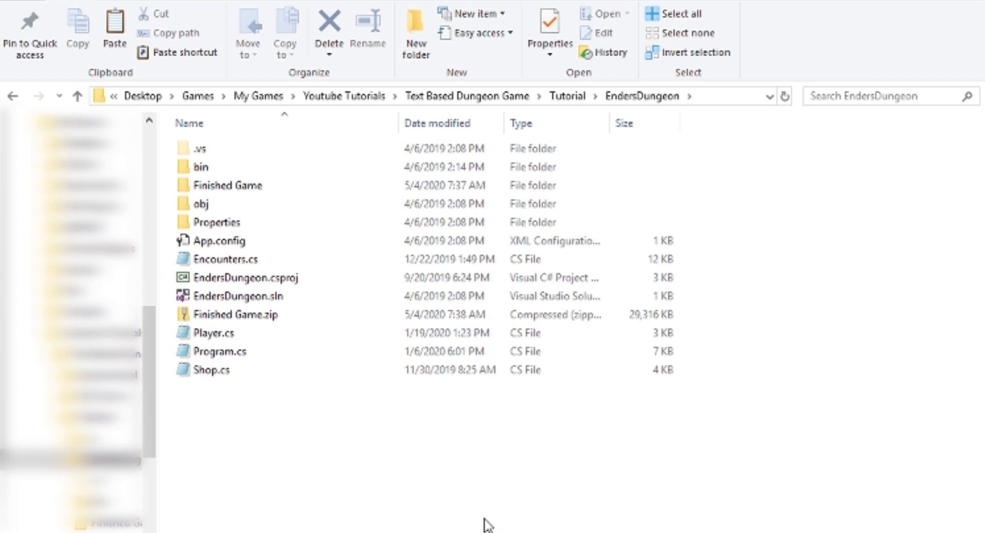
{"action": "mouse_move", "coordinate": [627, 491]}
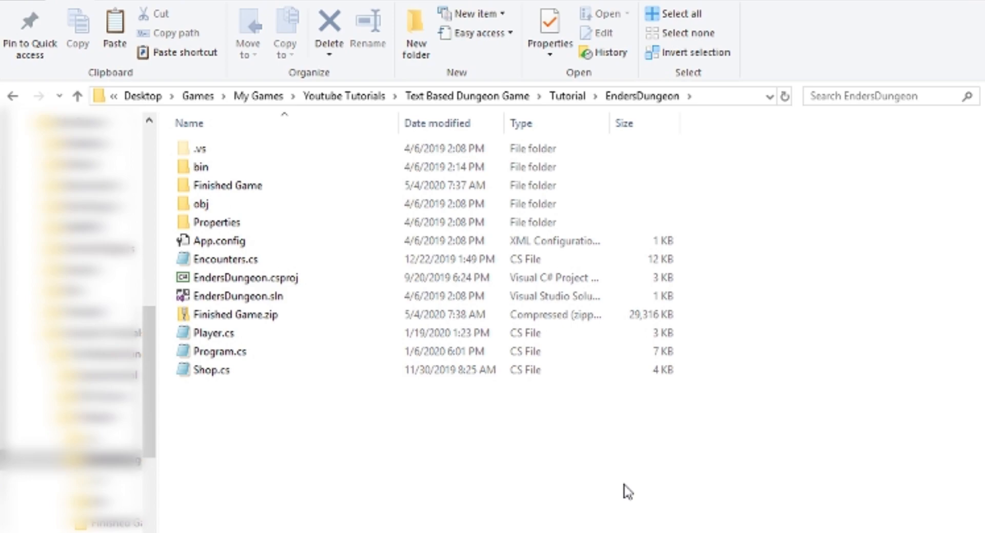
{"action": "mouse_move", "coordinate": [438, 413]}
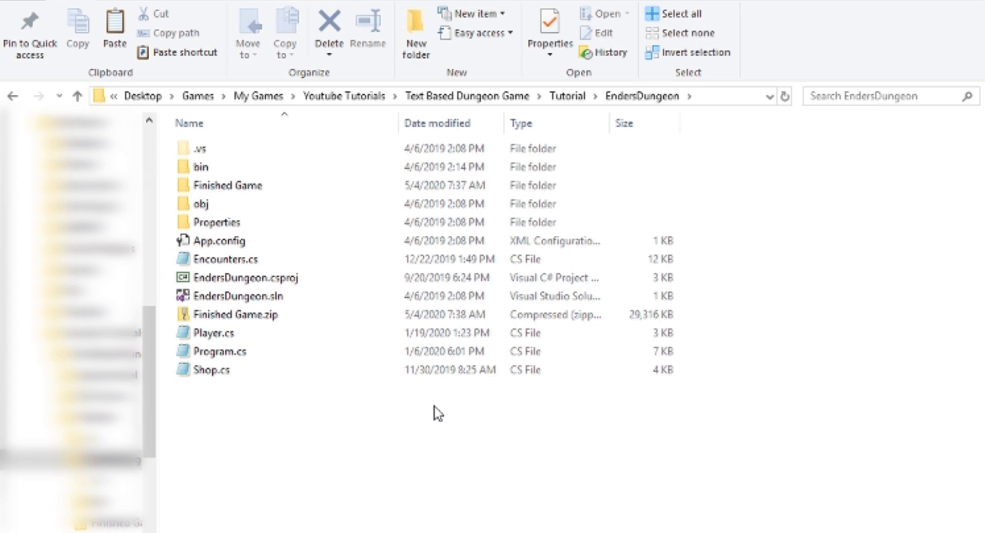
{"action": "mouse_move", "coordinate": [345, 476]}
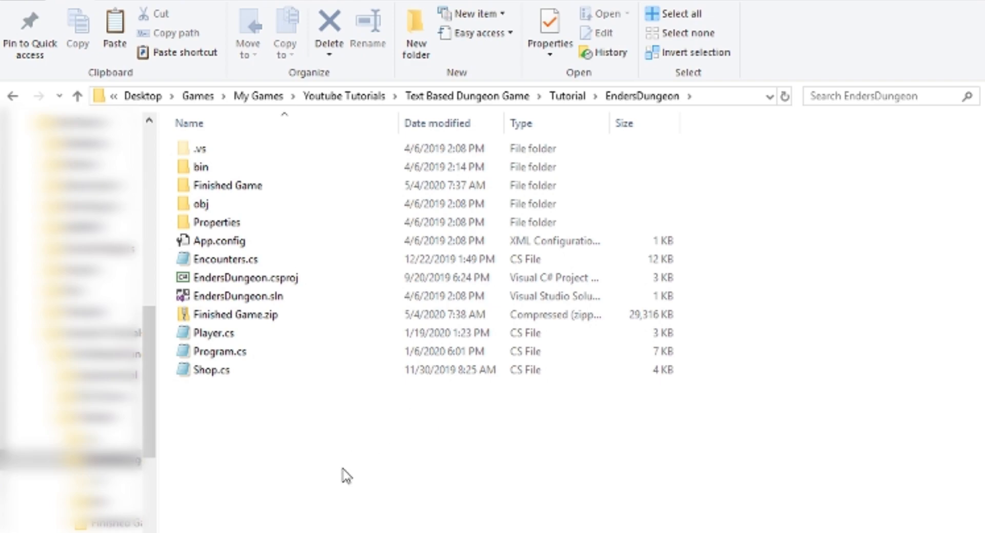
{"action": "mouse_move", "coordinate": [462, 518]}
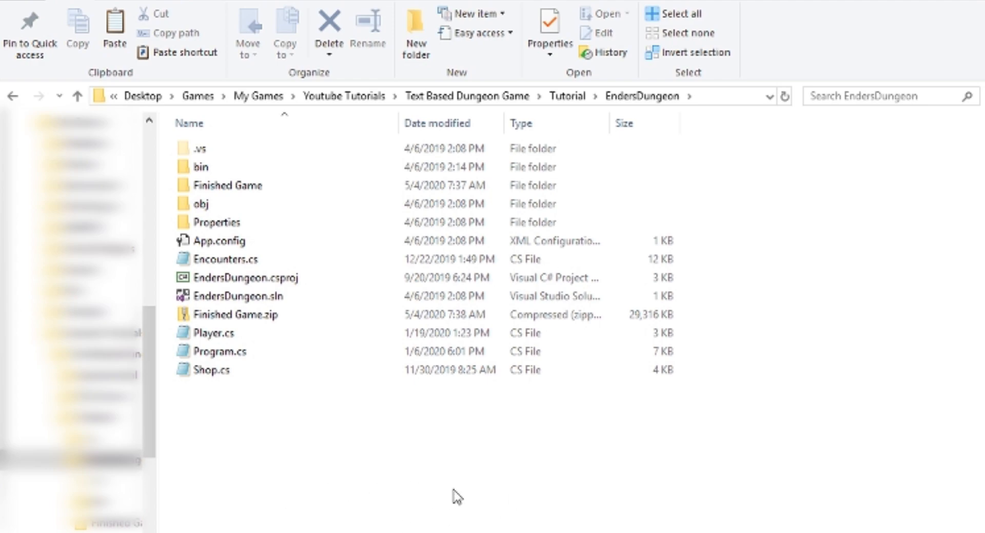
{"action": "mouse_move", "coordinate": [458, 496]}
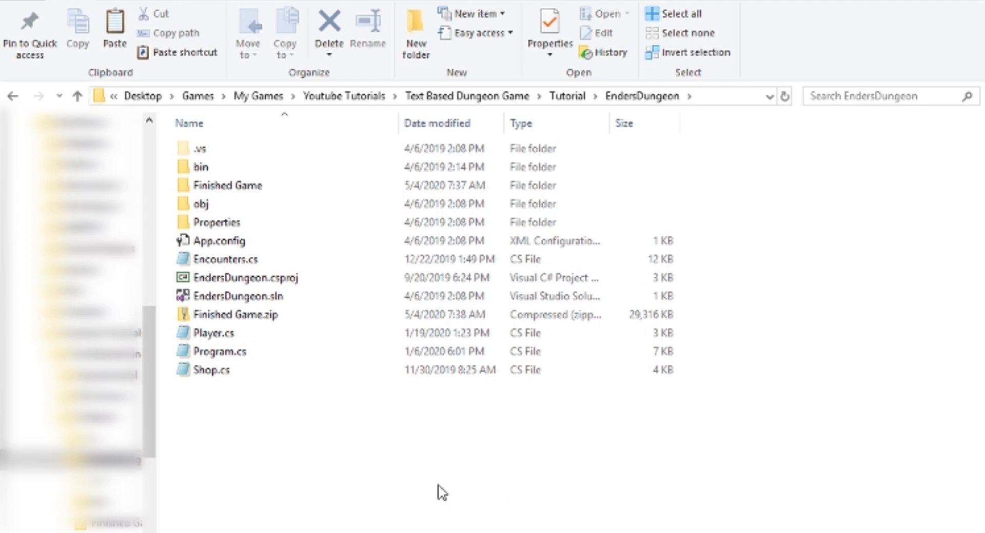